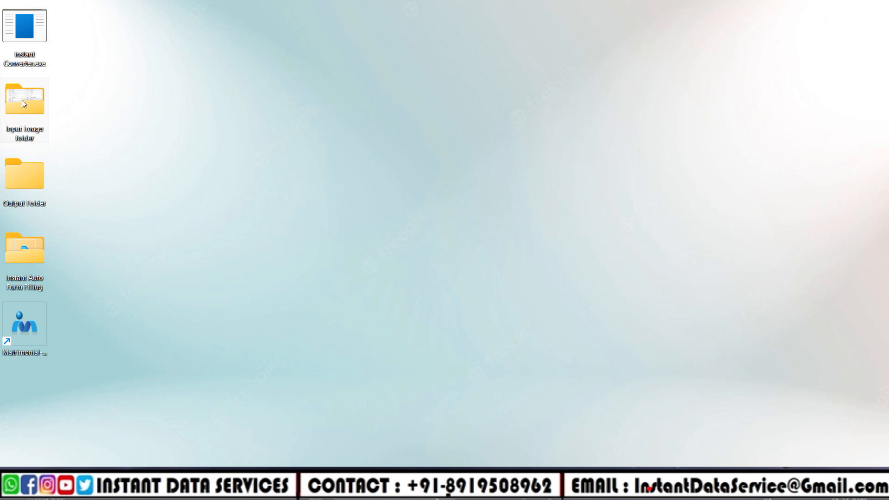
# Check the input form images in Paint and confirm the output folder is empty.
pyautogui.doubleClick(24, 96)
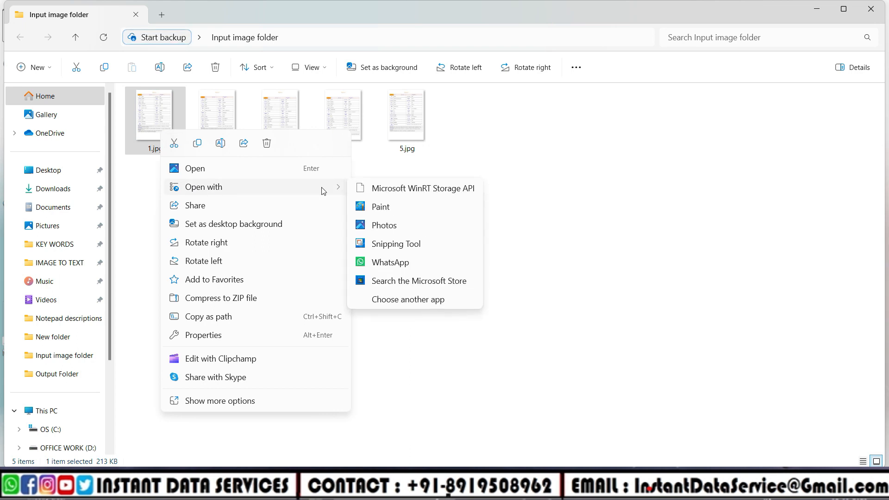
pyautogui.click(380, 207)
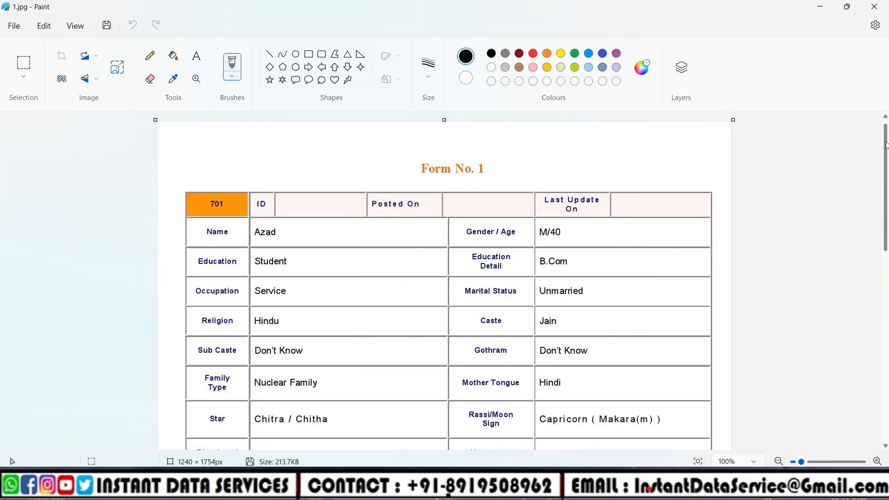
pyautogui.scroll(-3)
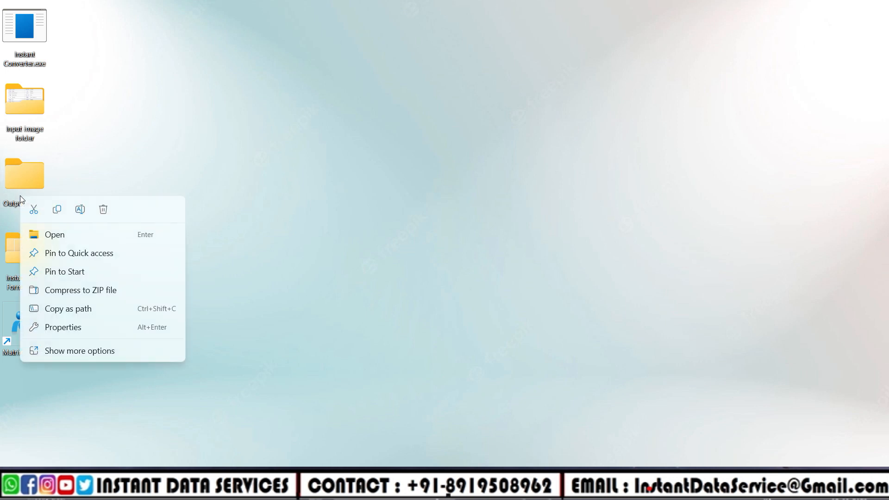
pyautogui.click(54, 234)
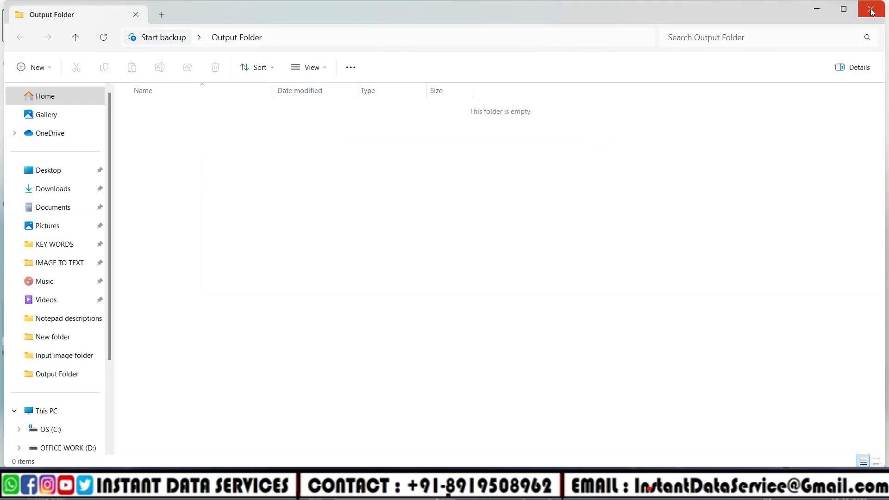
pyautogui.click(871, 9)
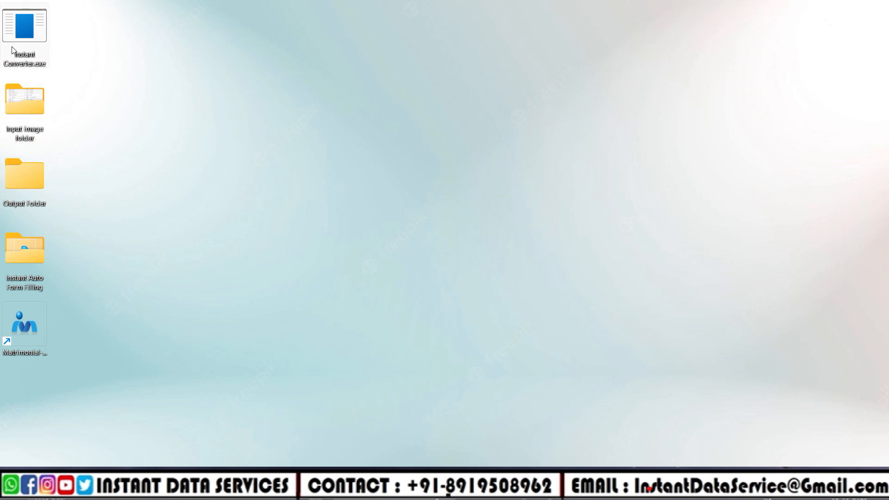
# Launch Instant Converter with Matrimonial pattern, the image input folder and the output destination.
pyautogui.doubleClick(25, 24)
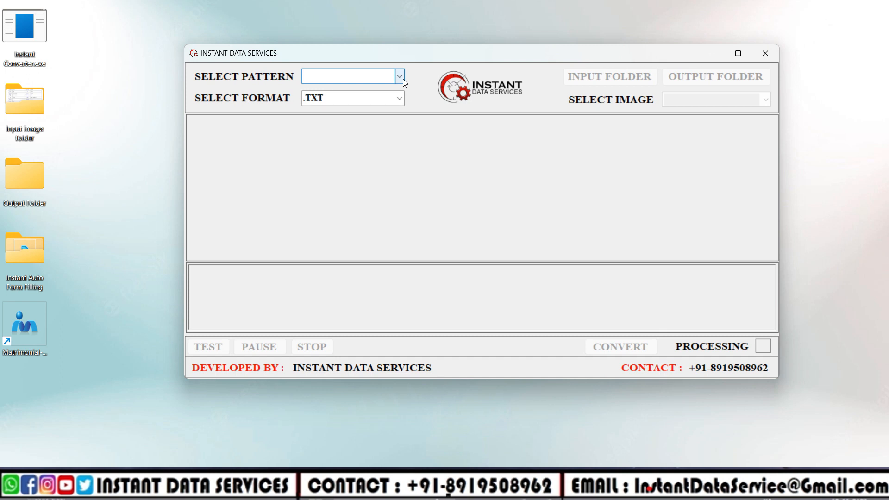
pyautogui.click(352, 76)
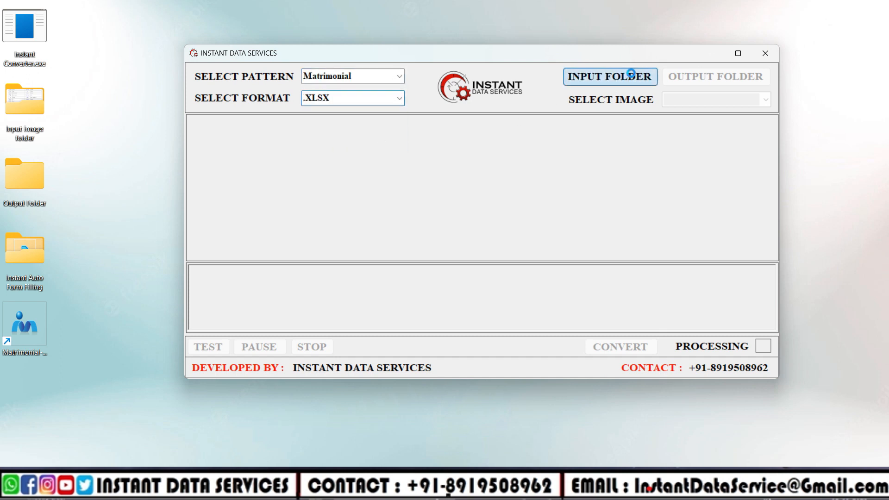
pyautogui.click(609, 76)
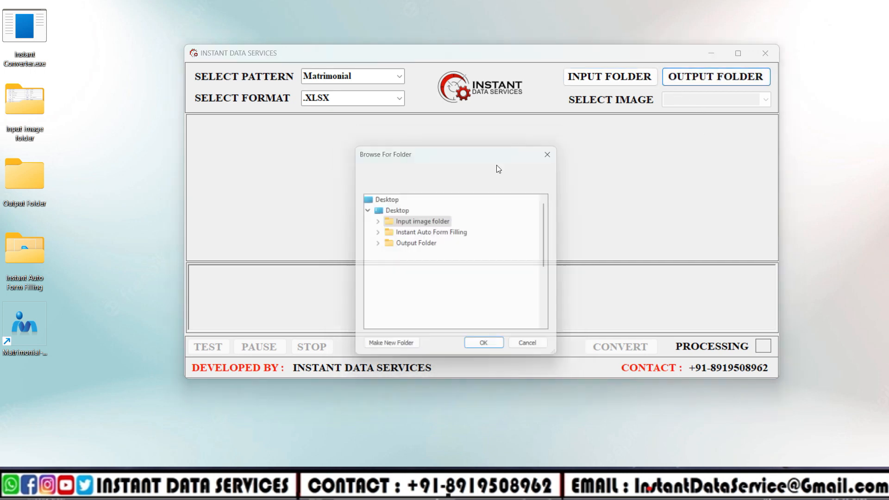
pyautogui.click(482, 342)
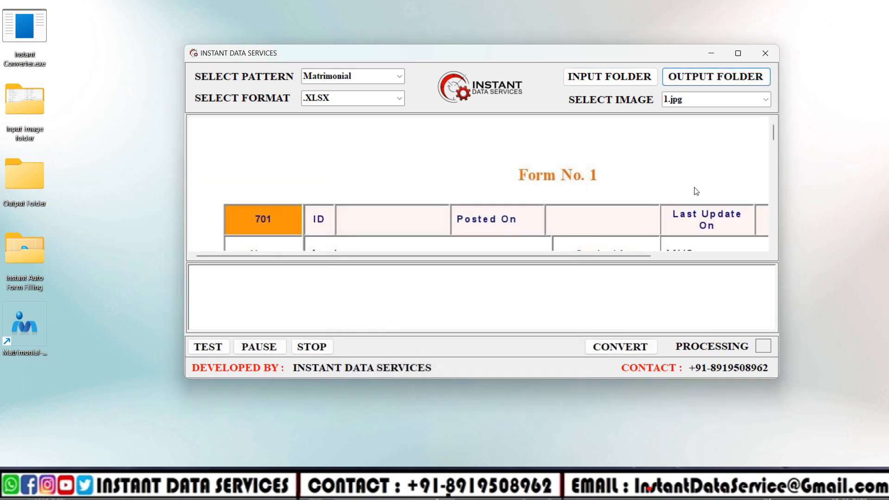
pyautogui.scroll(-3)
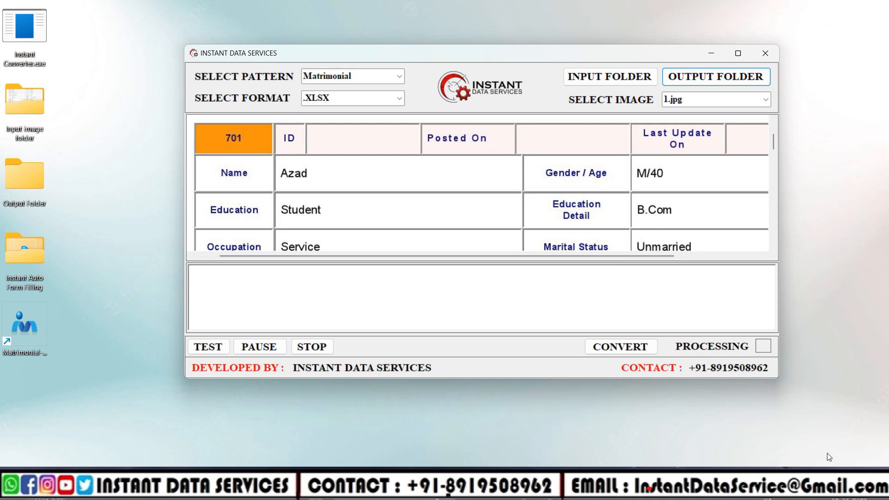
# Convert all five form images and dismiss the 'Extraction is Completed' notice.
pyautogui.click(619, 346)
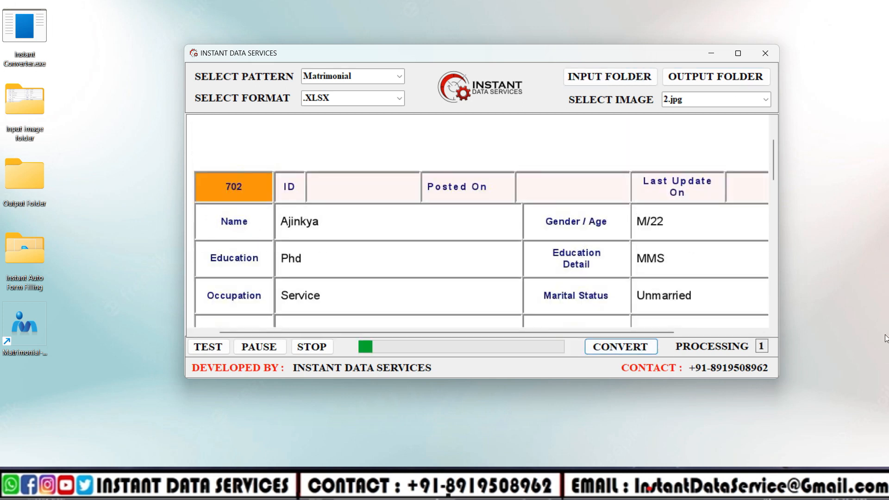
pyautogui.click(621, 346)
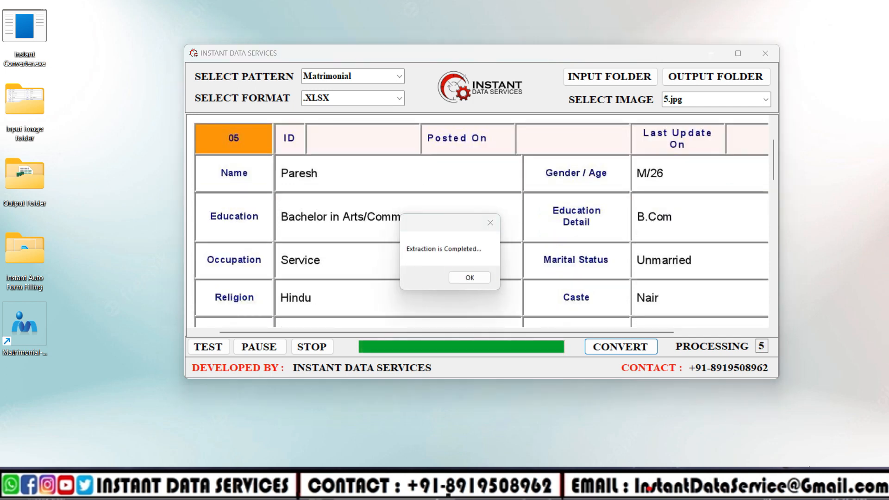
pyautogui.click(469, 277)
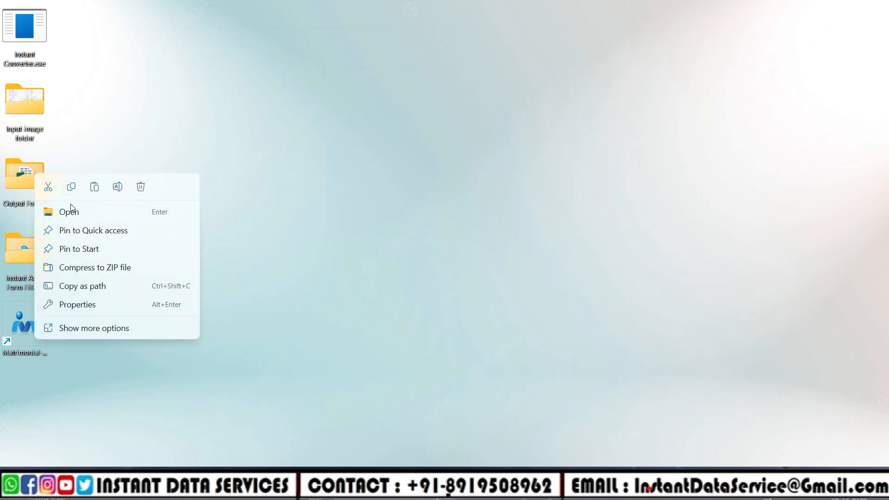
# Open Matrimonial Excel.xlsx from the output folder, then close the folder.
pyautogui.click(68, 211)
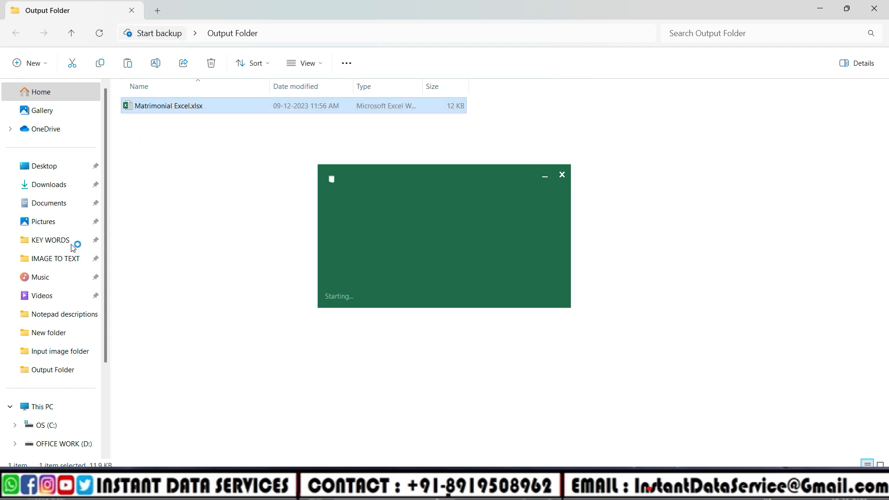
pyautogui.doubleClick(169, 105)
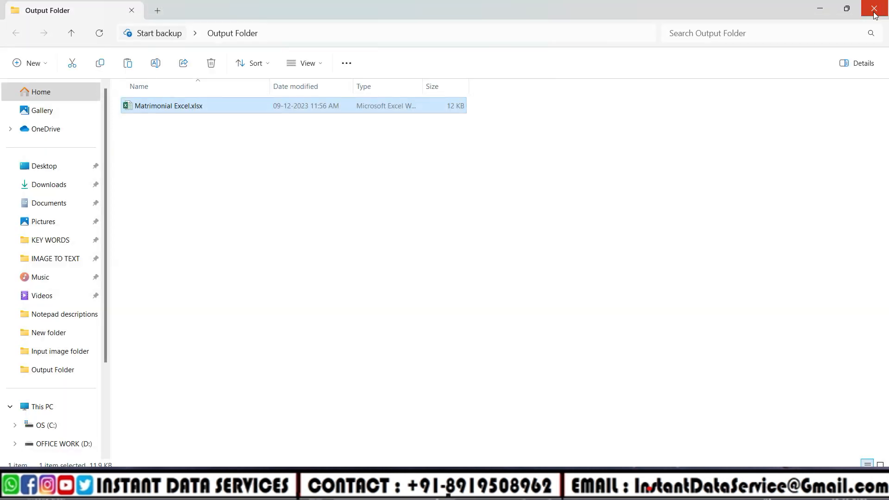
pyautogui.click(875, 8)
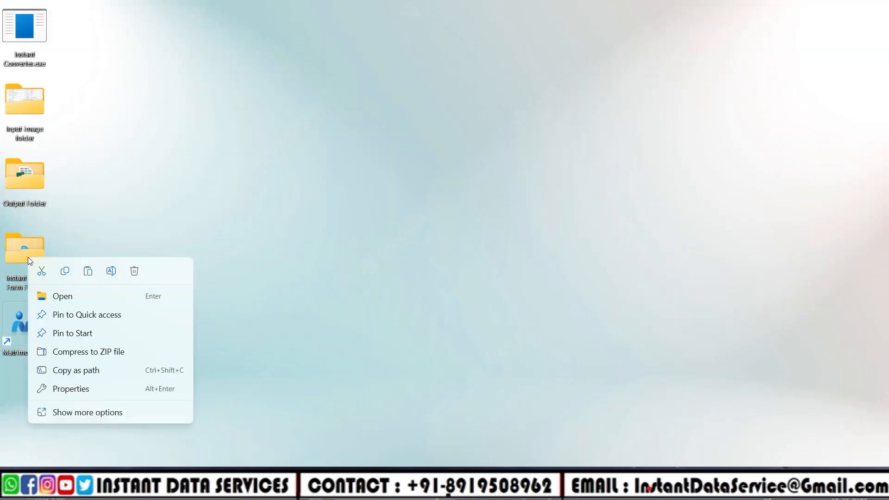
# Open the Instant Auto Form Filling folder and launch its executable.
pyautogui.click(63, 296)
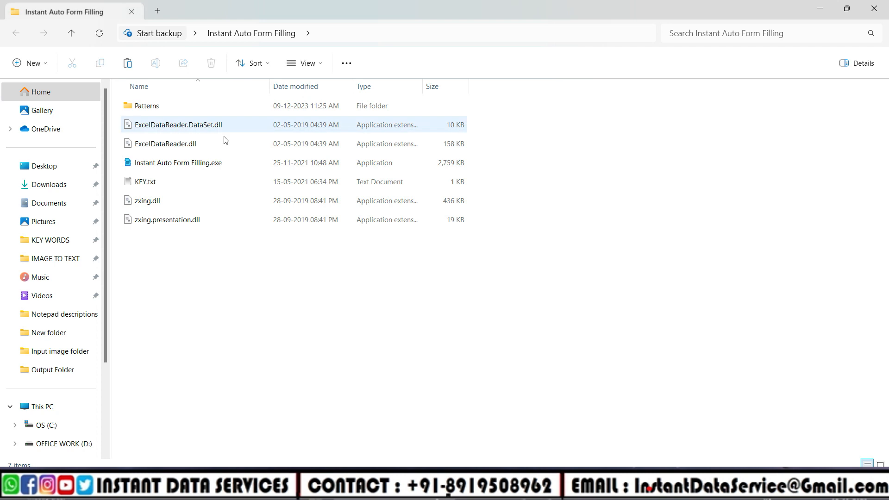
pyautogui.rightClick(178, 162)
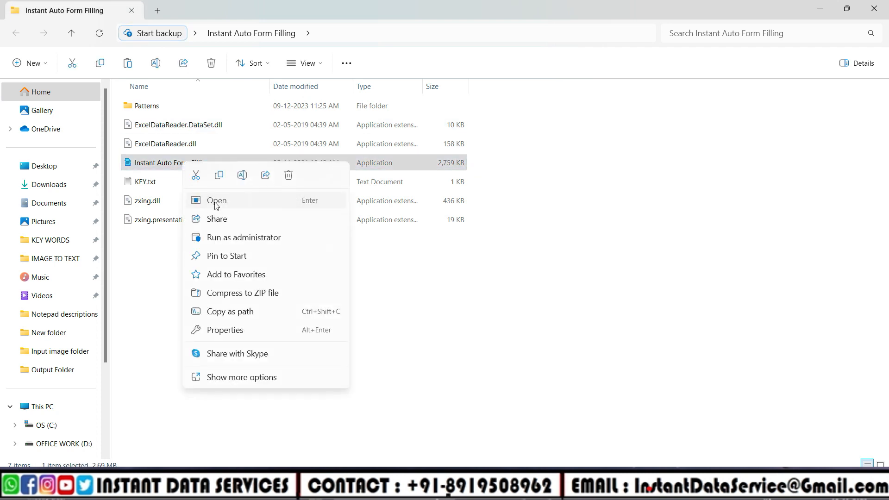
pyautogui.click(217, 200)
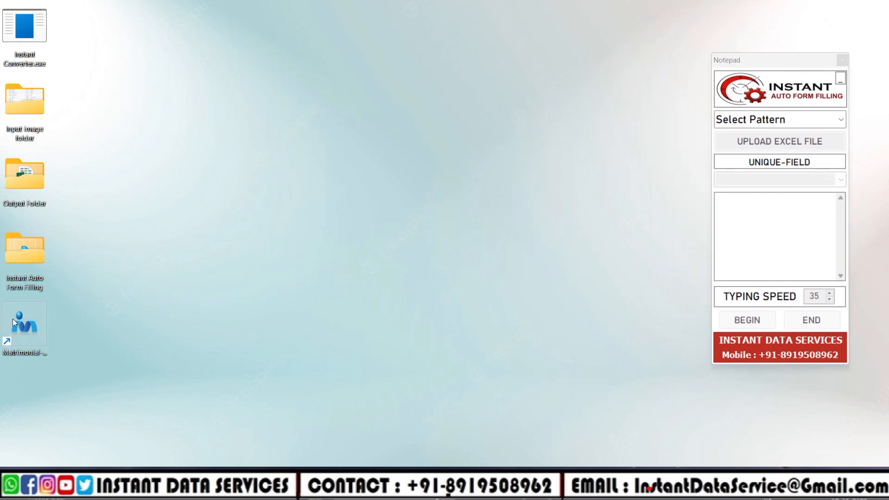
# Open DWS-Matrimonial full-screen and load Matrimonial Excel.xlsx into the form filler.
pyautogui.doubleClick(23, 328)
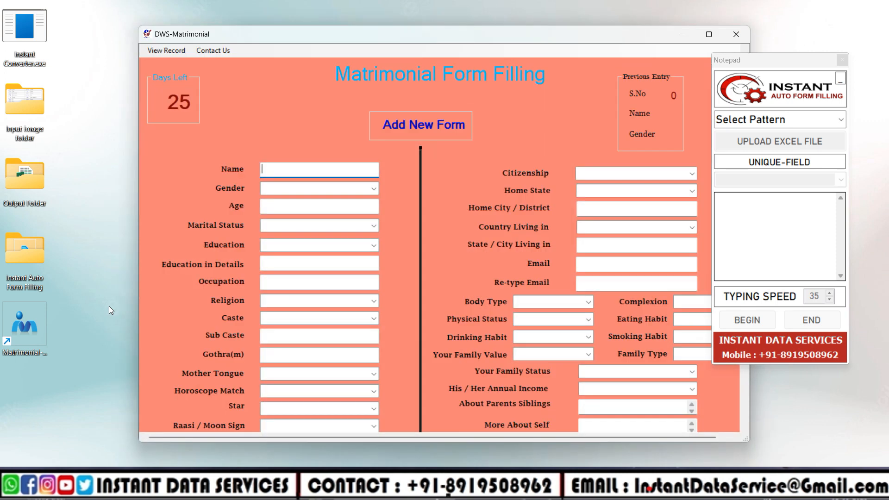
pyautogui.click(708, 33)
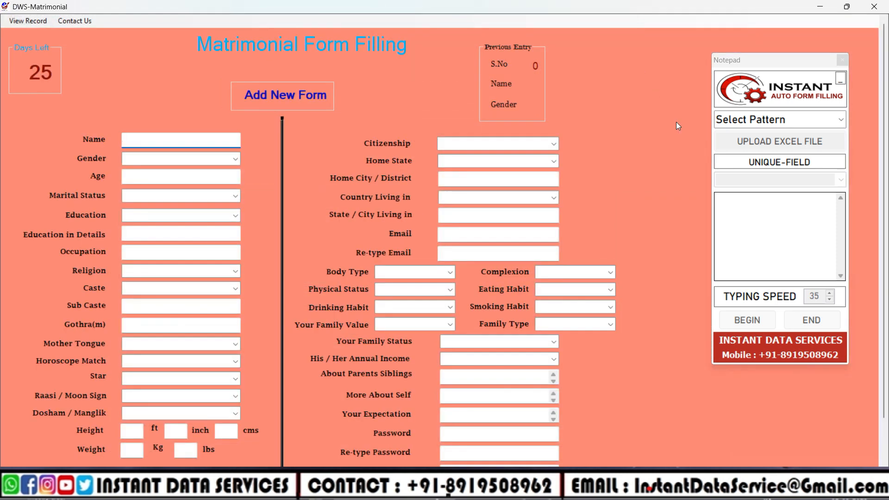
pyautogui.scroll(-3)
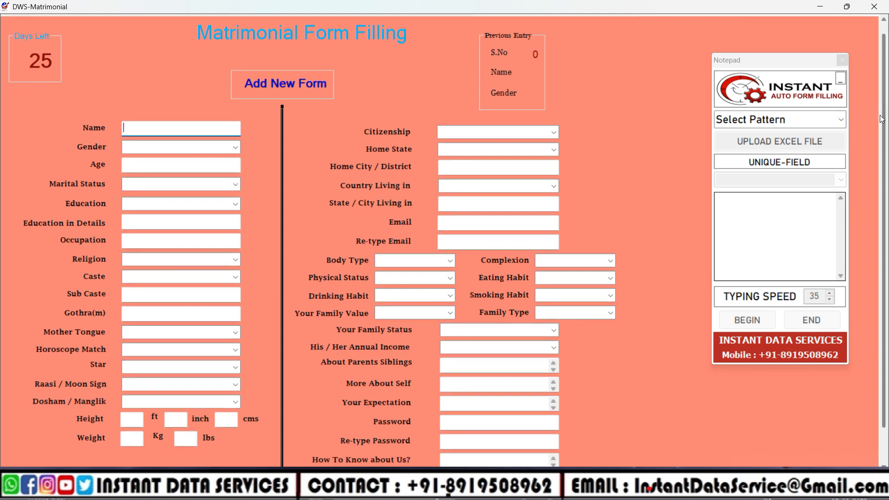
pyautogui.scroll(-3)
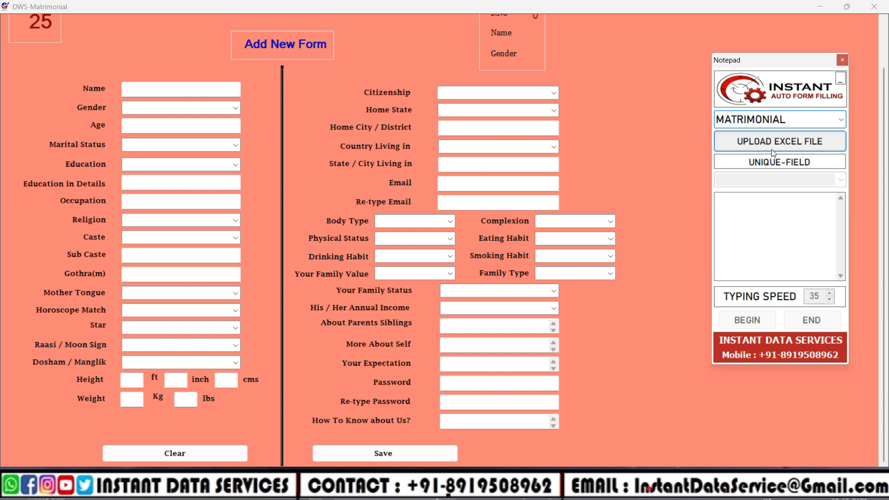
pyautogui.click(779, 140)
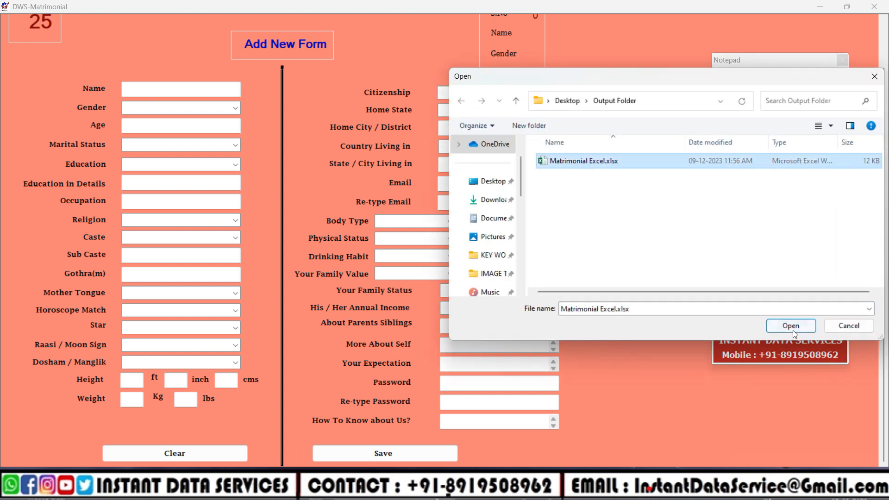
pyautogui.click(789, 326)
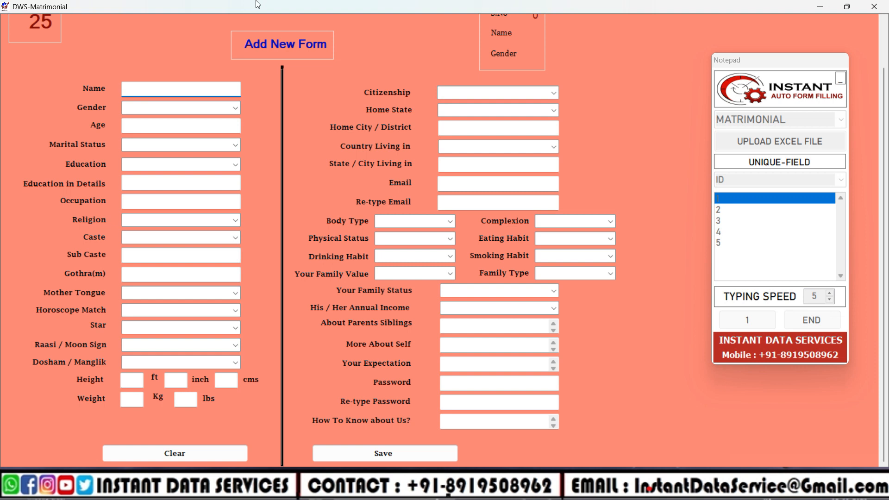
# Auto-type Azad's details, including income, profile and horoscope notes, then save the record.
pyautogui.write('Azad')
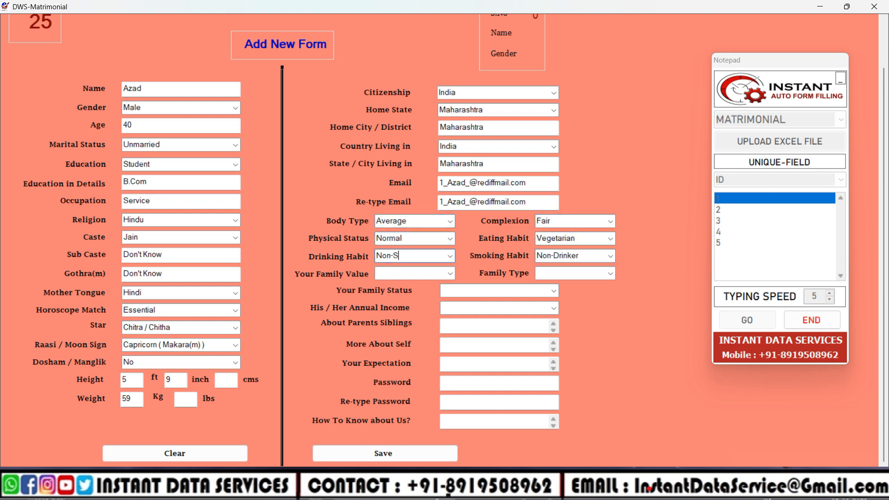
pyautogui.write('Above Rs.3')
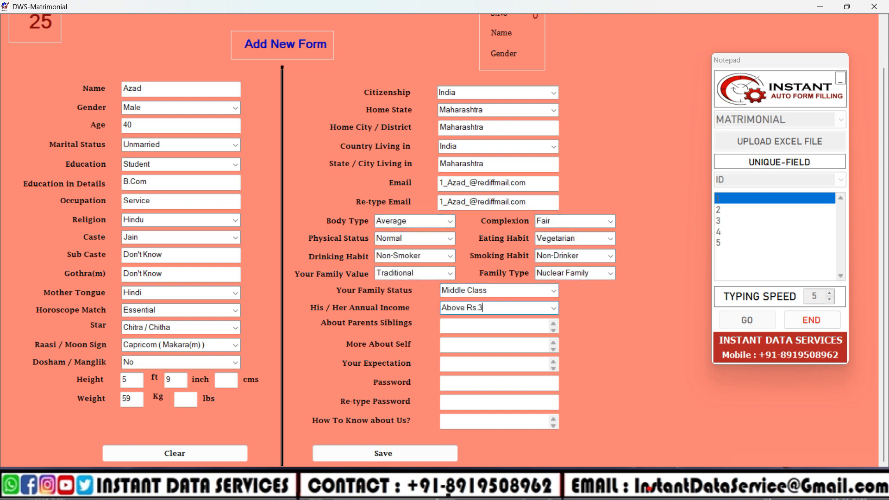
pyautogui.write('married and')
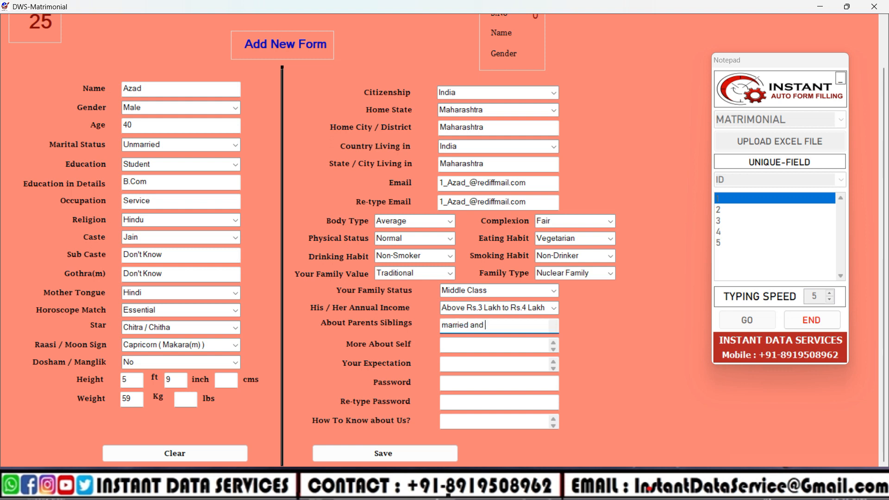
pyautogui.write('a US based c')
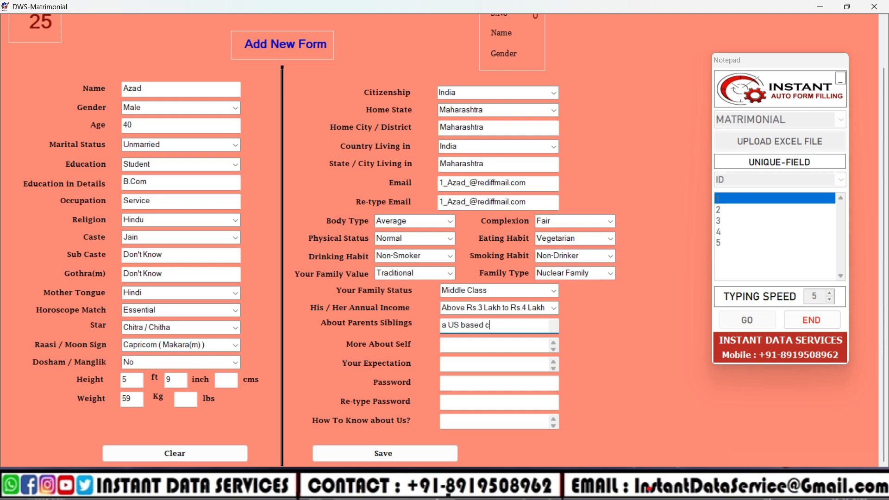
pyautogui.write('I am working as a area m')
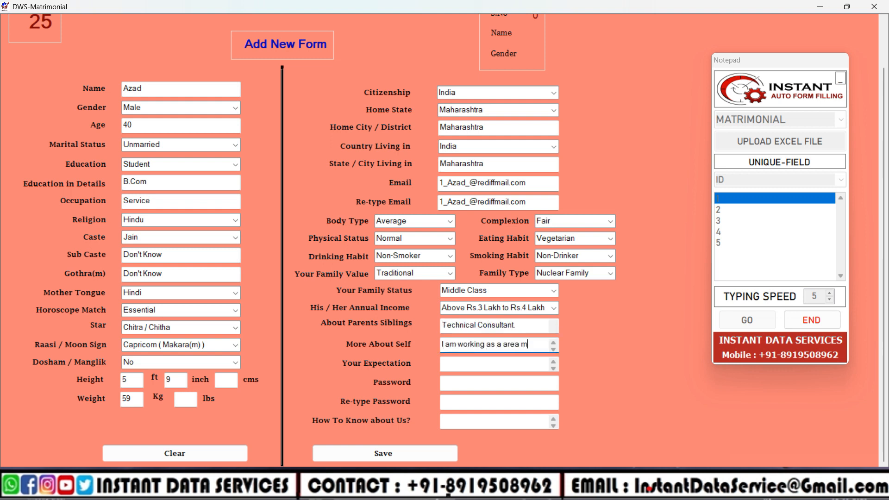
pyautogui.write('workin')
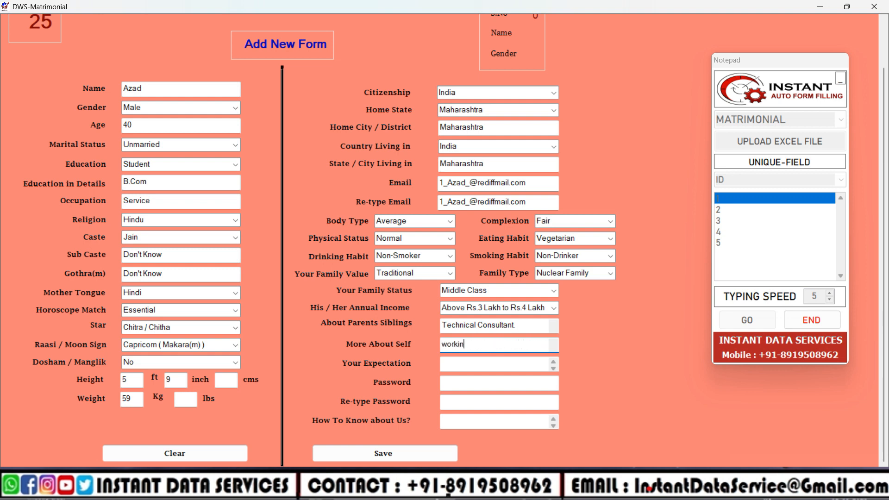
pyautogui.write('A highly qualified and well')
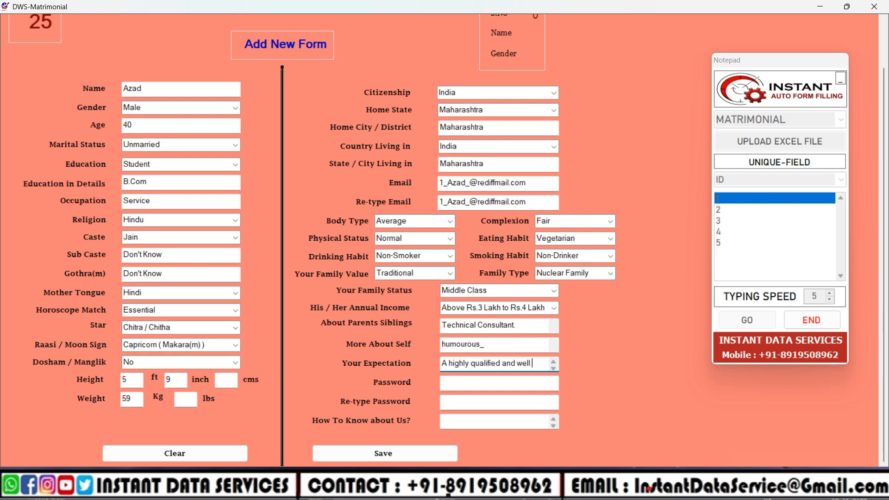
pyautogui.write('mandatory. I')
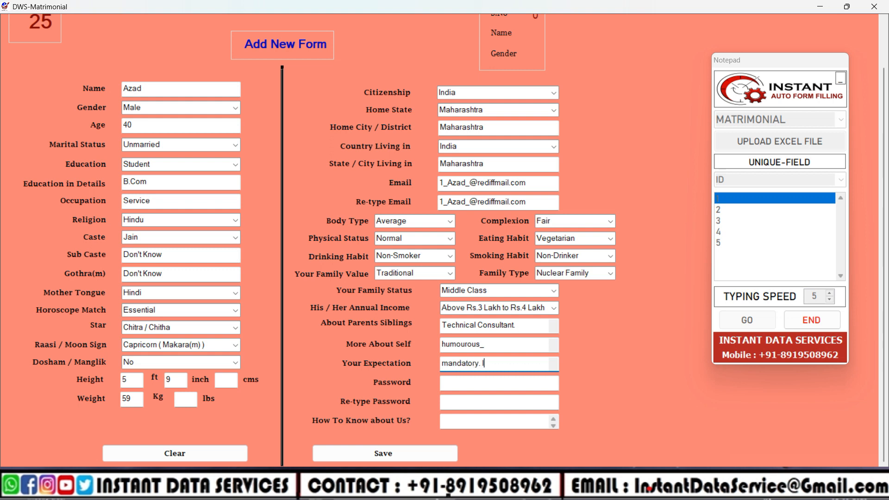
pyautogui.write('horoscope and photograph')
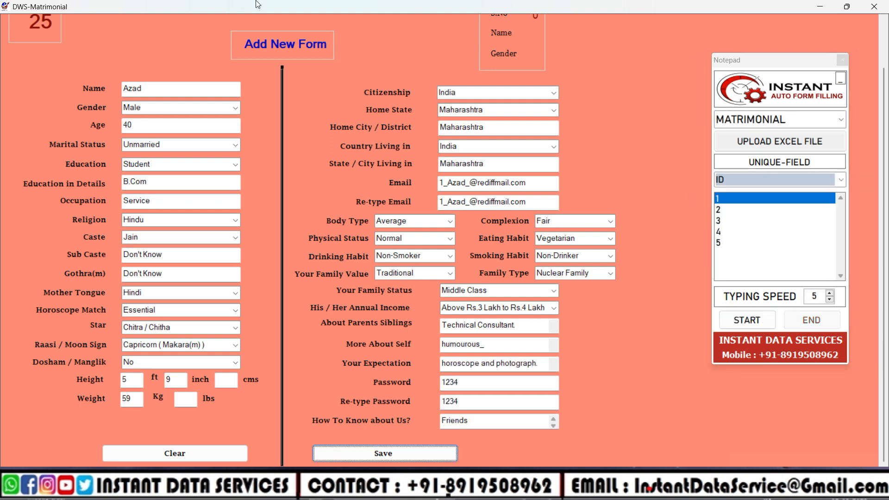
pyautogui.click(384, 453)
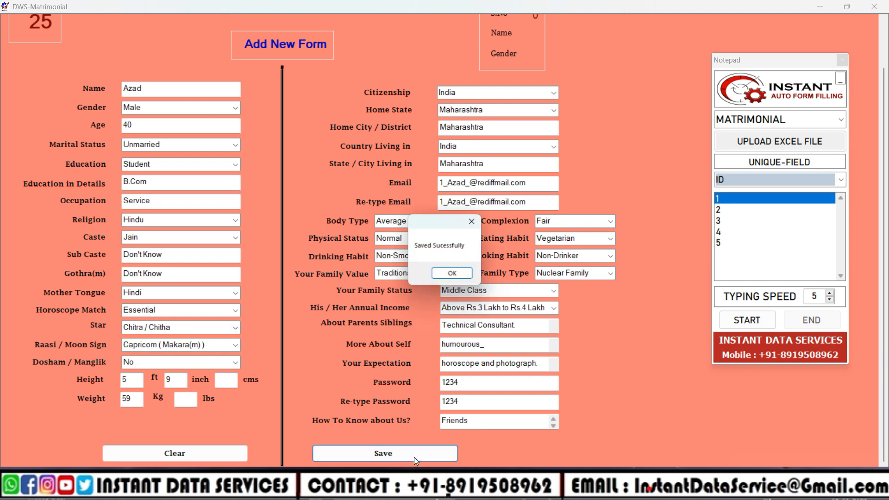
pyautogui.click(452, 272)
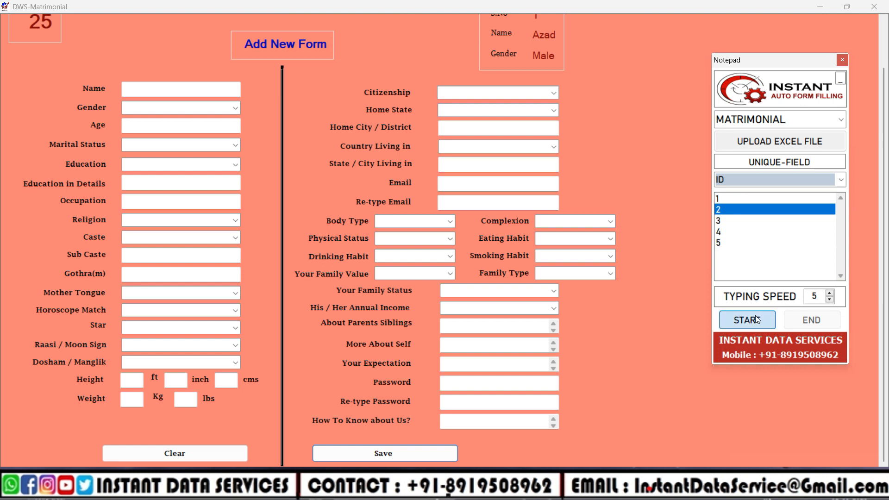
# Auto-type record 2 for Ajinkya, including his automobile hardware job and outlook.
pyautogui.click(746, 320)
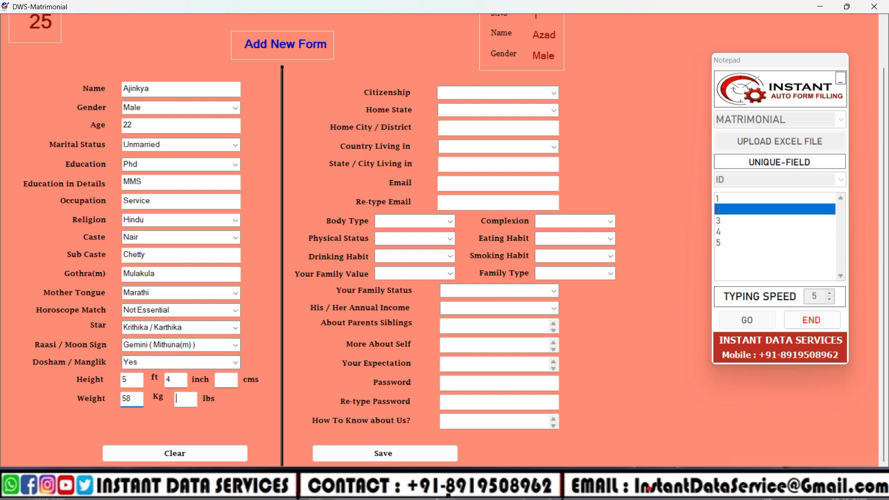
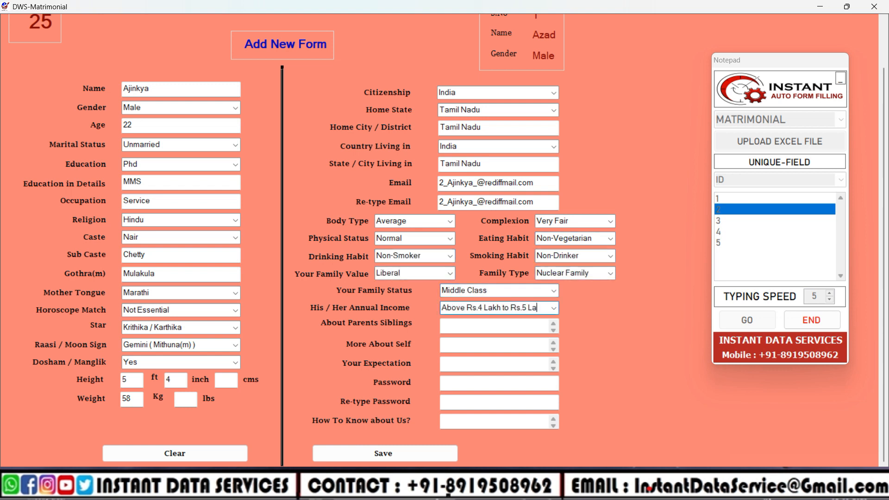
pyautogui.write('one')
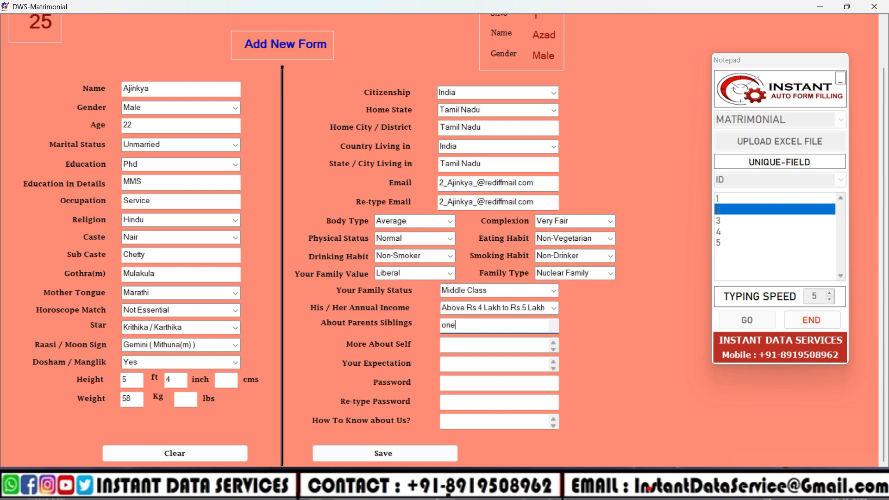
pyautogui.write('automobile')
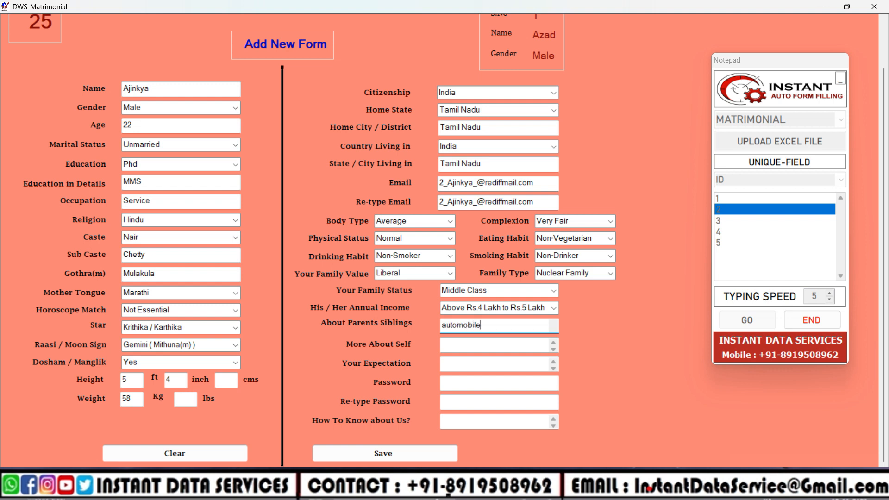
pyautogui.write('hardware com')
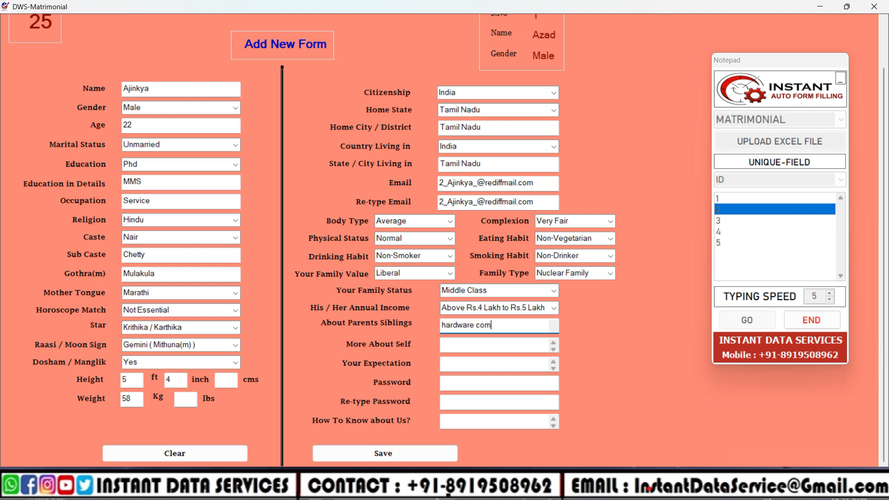
pyautogui.write('broad thinking. Believe in')
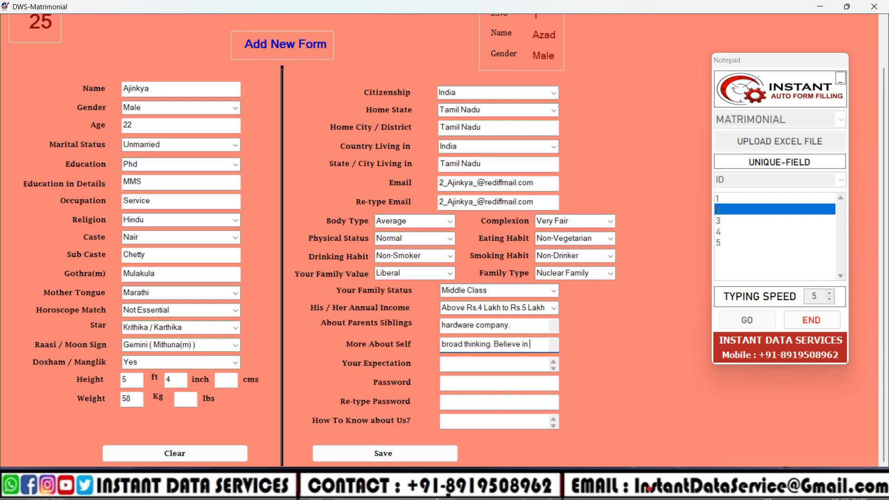
# Finish Ajinkya's self-description and habits, then save the record.
pyautogui.write('myself as a person who adj')
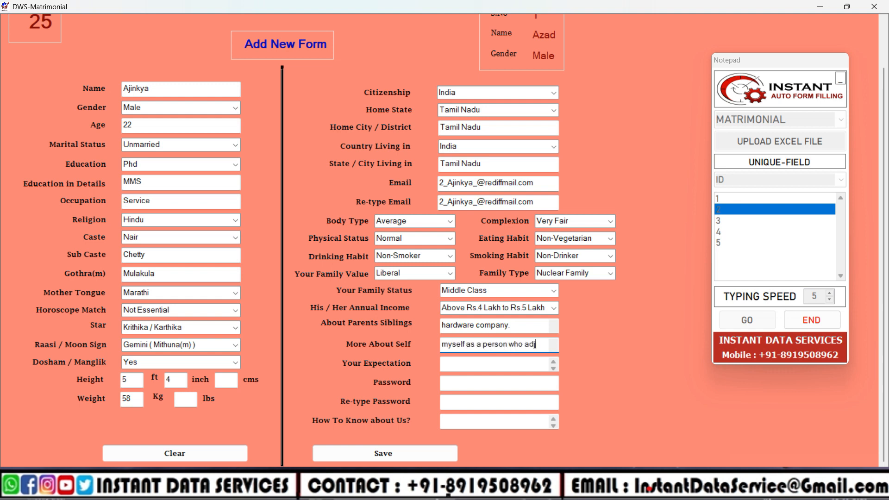
pyautogui.write('hardworking, jovial and amb')
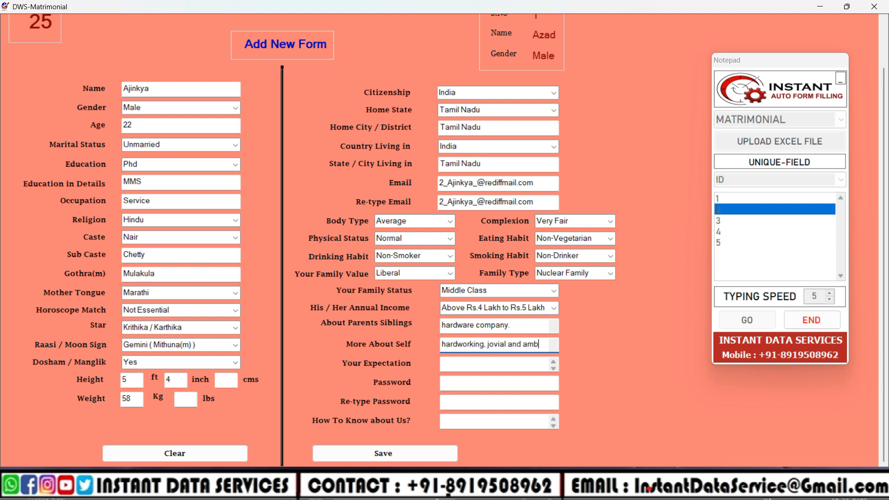
pyautogui.write('with clean habits- p')
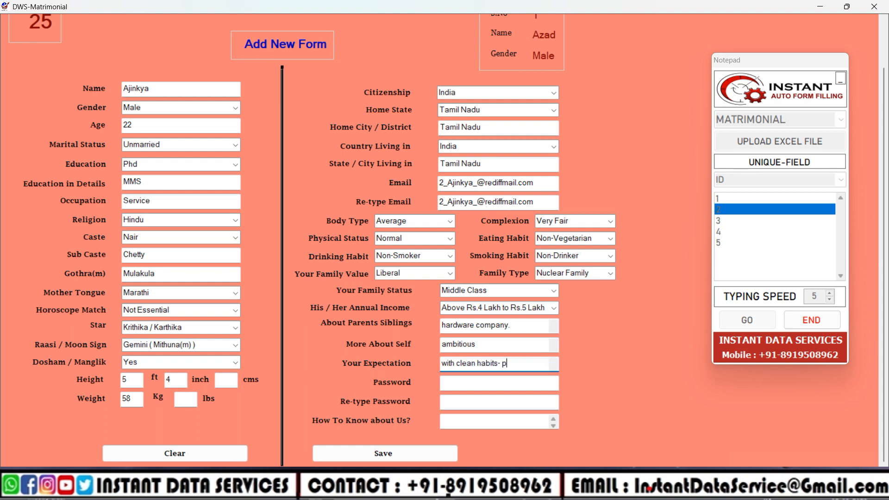
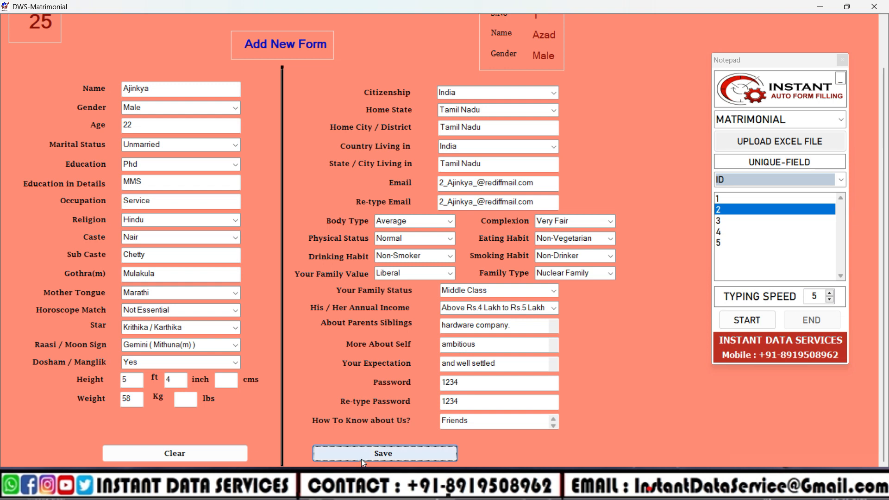
pyautogui.click(384, 453)
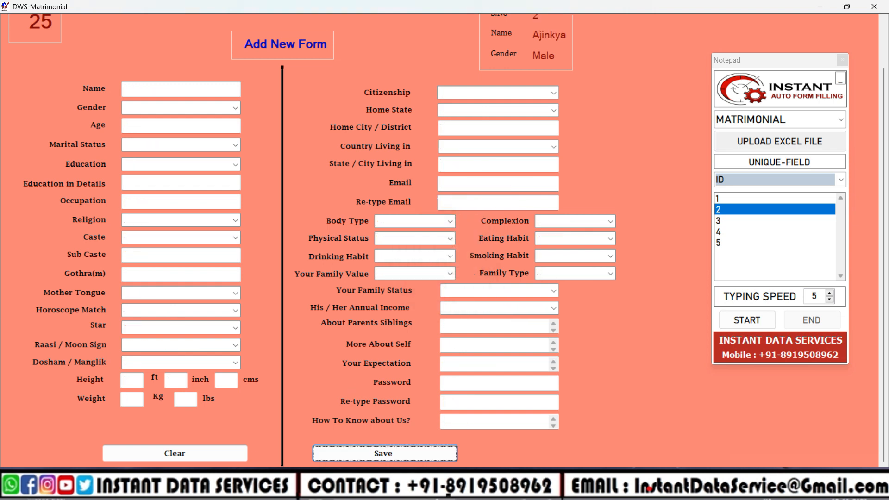
pyautogui.click(747, 320)
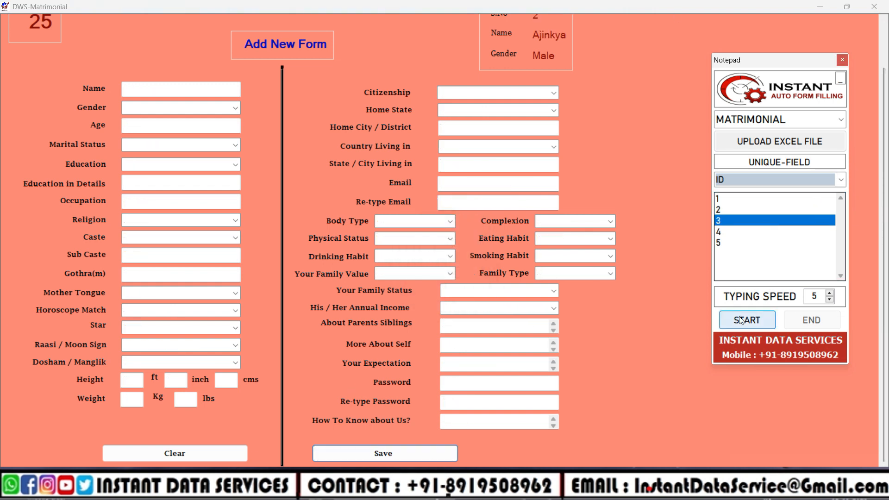
# Auto-type record 3 for Narendra, including family details.
pyautogui.click(746, 320)
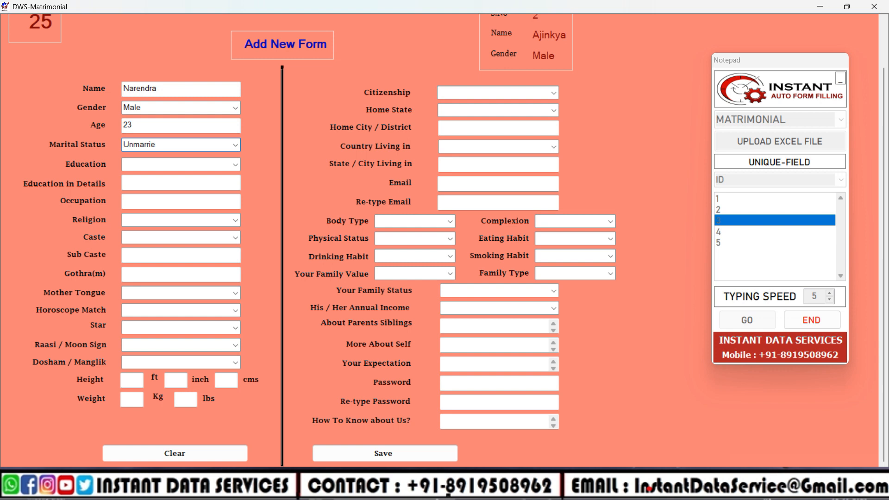
pyautogui.write('Hindi')
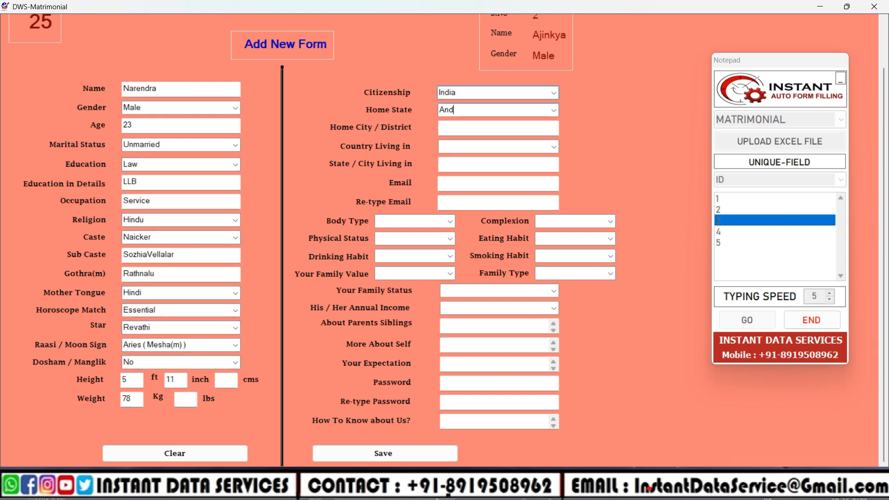
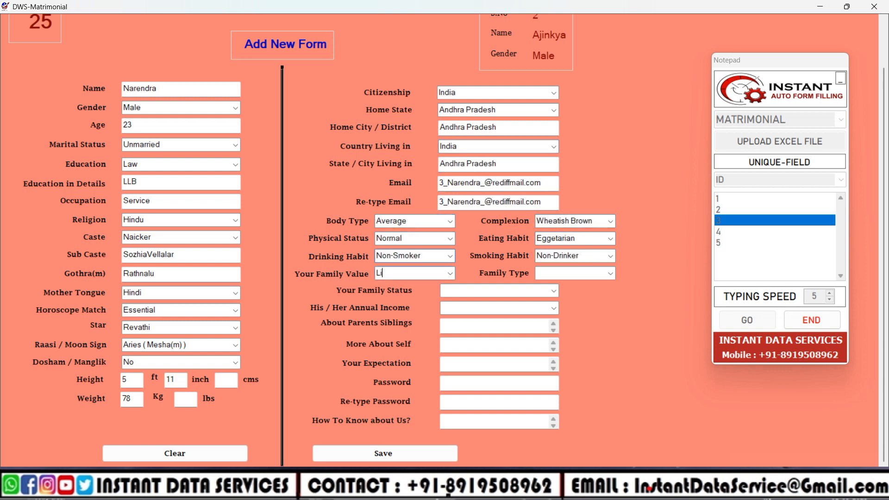
pyautogui.write('Do not wish to speci')
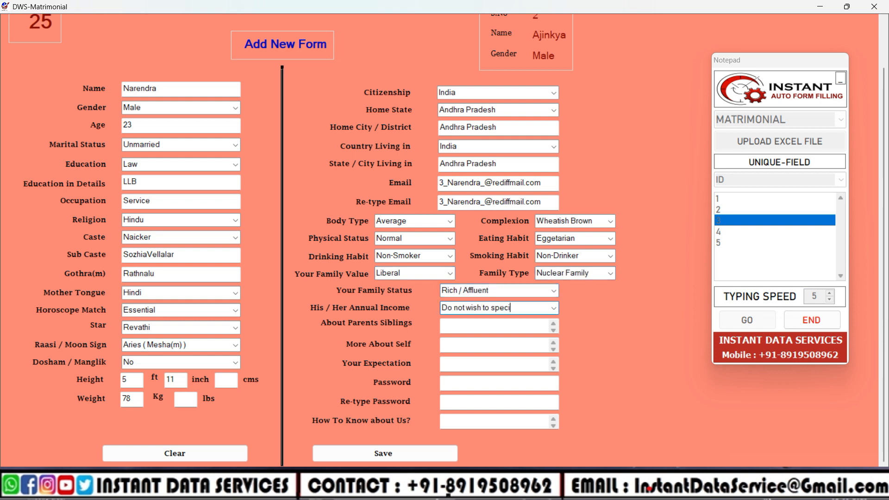
pyautogui.write('Mother i')
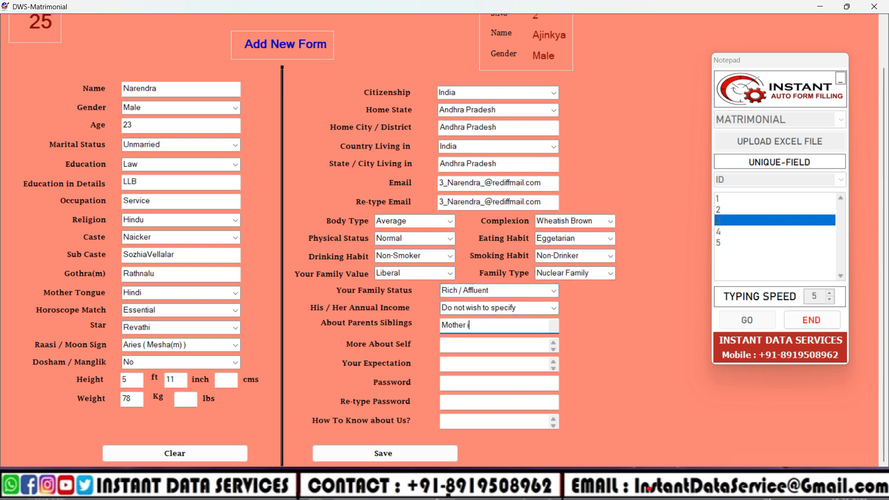
pyautogui.write('good and fair.')
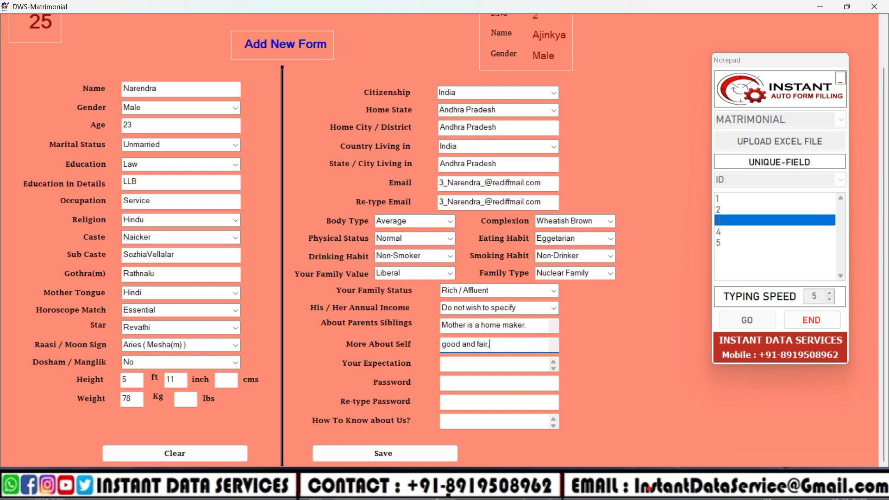
# Finish Narendra's self-description and save the record.
pyautogui.write('I am l')
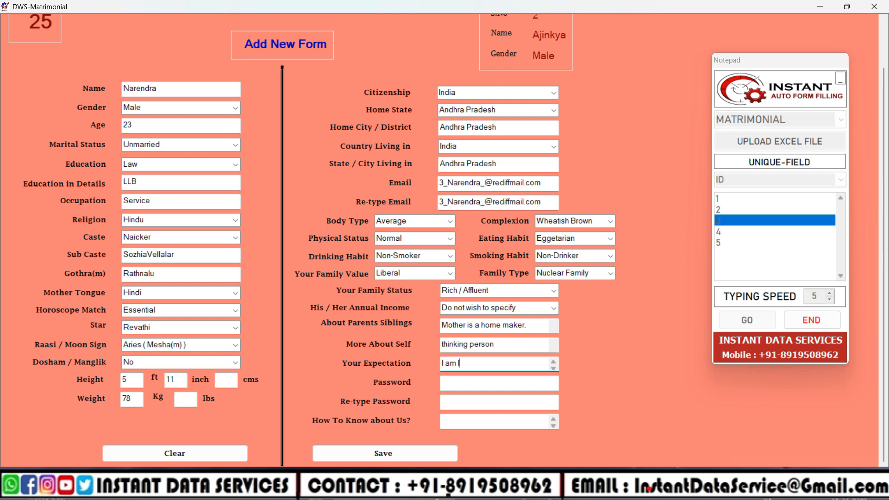
pyautogui.write('independent, forthright, ethical,')
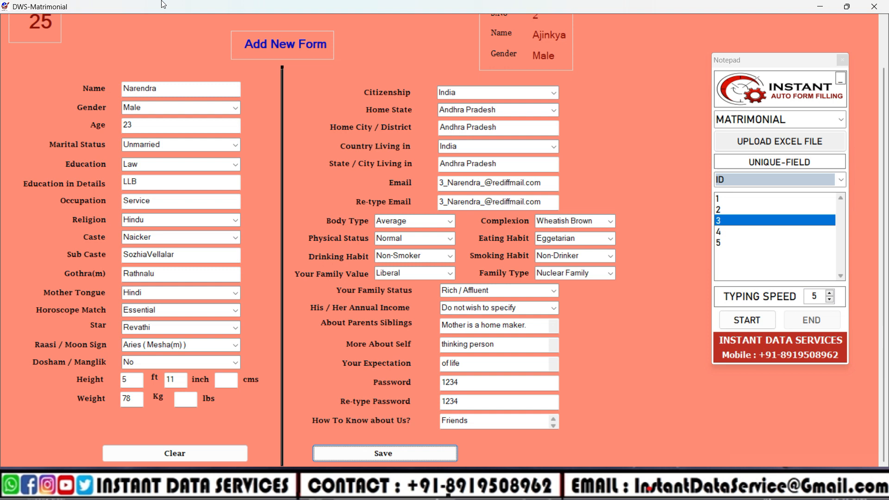
pyautogui.click(384, 453)
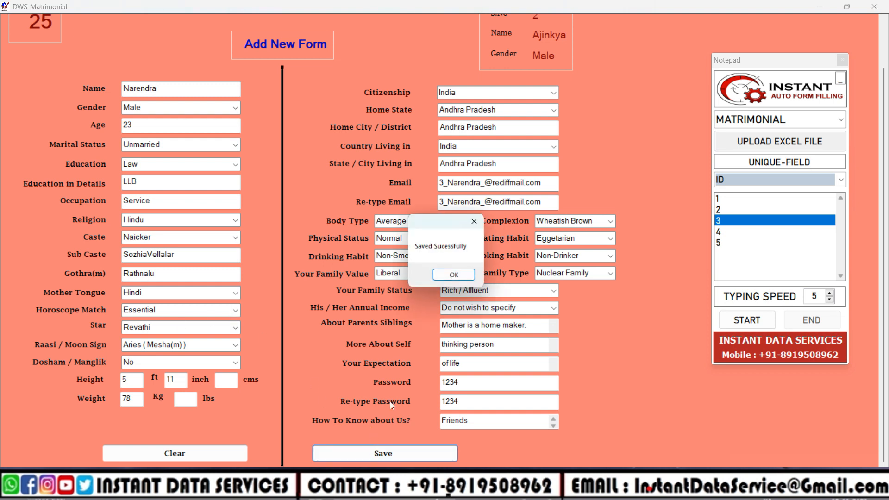
pyautogui.click(453, 274)
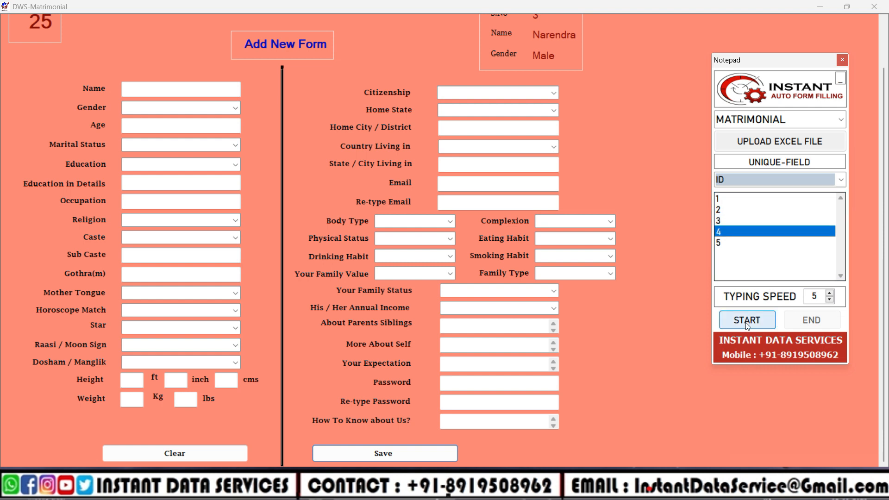
# Auto-type record 4 for Pinku, including non-drinker habits and family background.
pyautogui.click(747, 320)
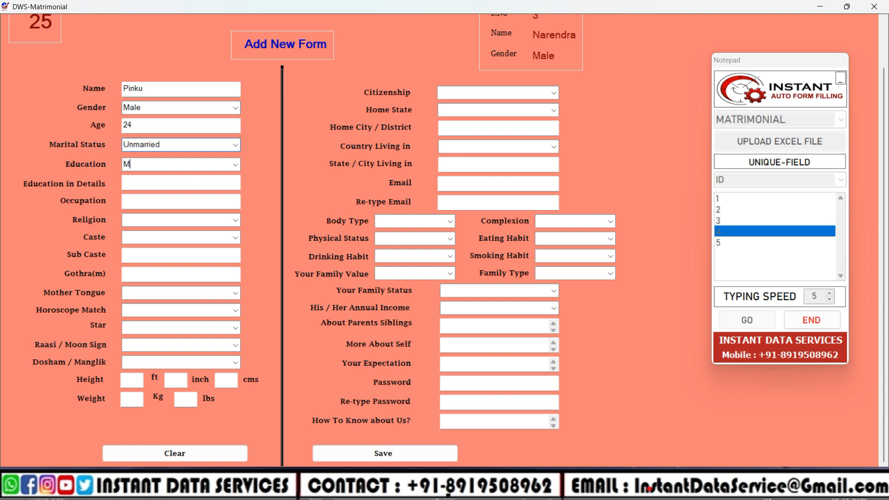
pyautogui.write('Essential')
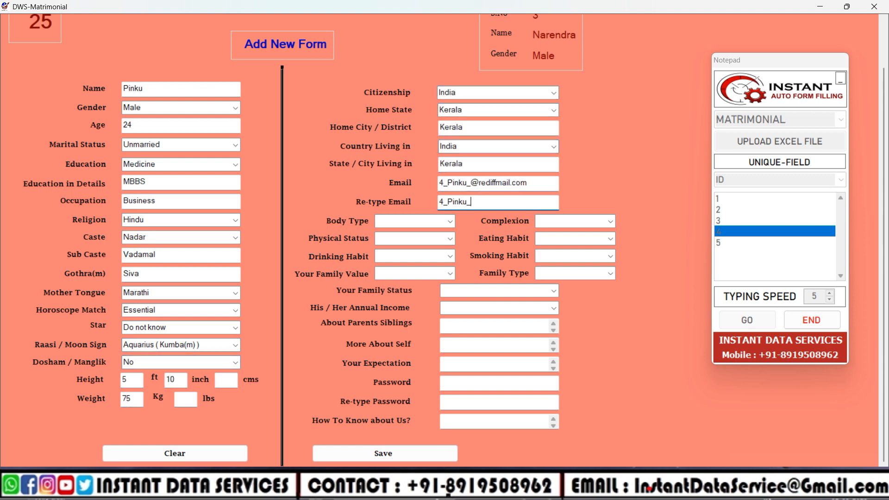
pyautogui.write('Non-Drinker')
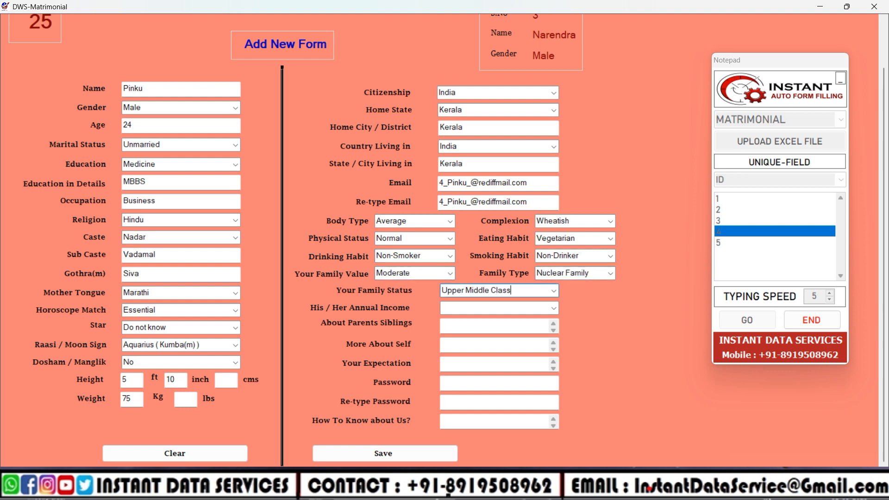
pyautogui.write('Father retired Colonel from')
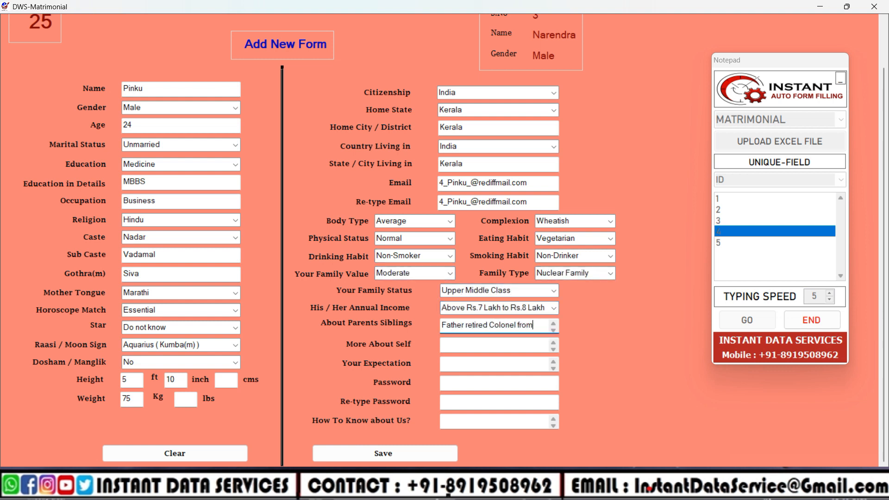
pyautogui.write('2000 due to brain hemorrhage')
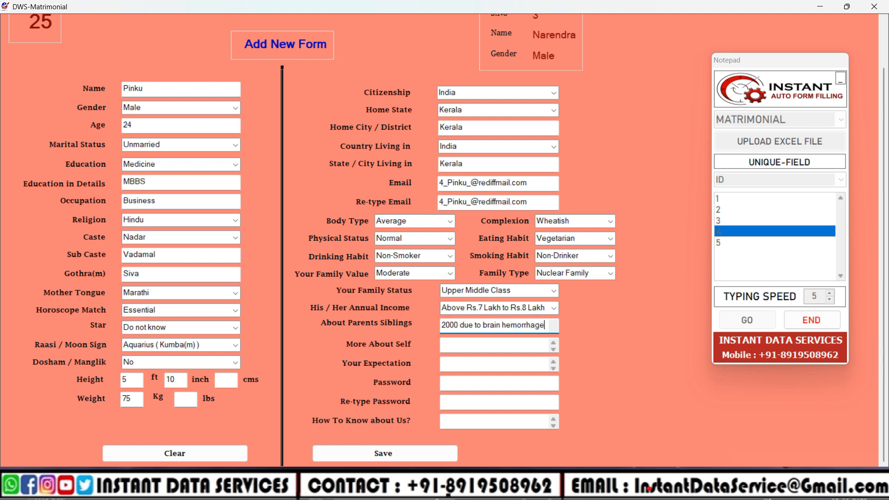
pyautogui.write('Very ca')
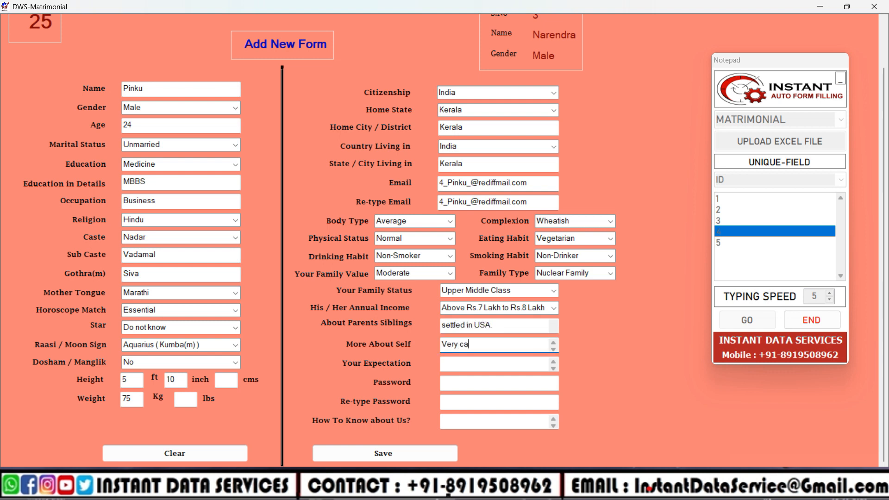
# Finish Pinku's personality and expectations text, then save the record.
pyautogui.write('oriented, friend')
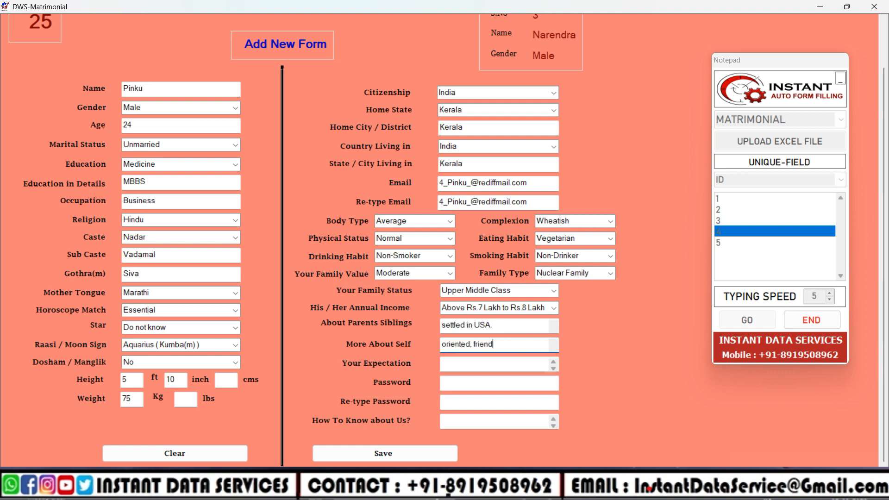
pyautogui.write('qualification or m')
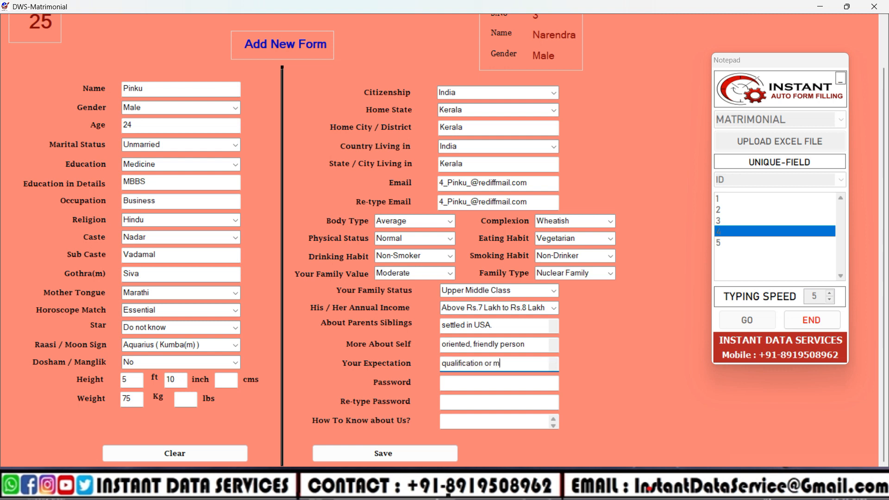
pyautogui.write('habits and honest god f')
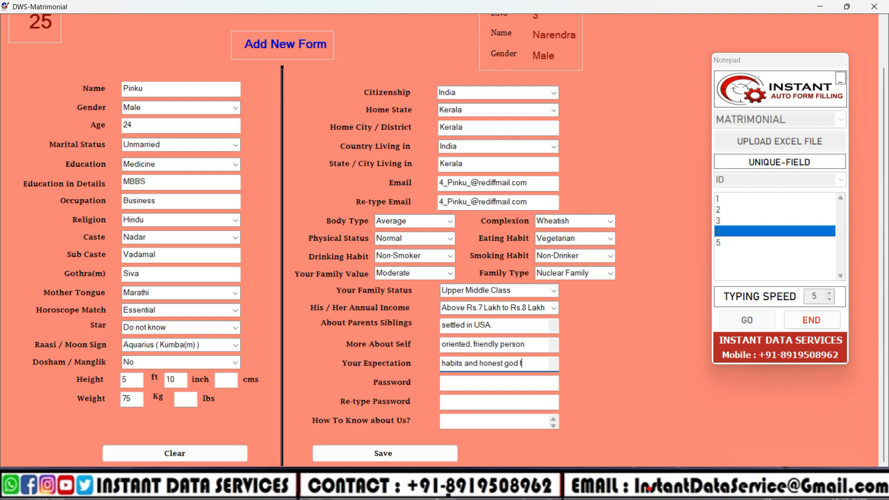
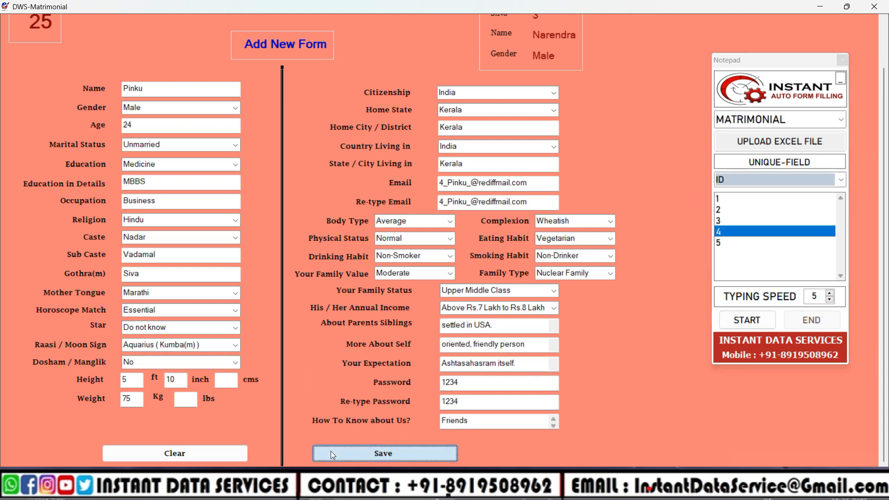
pyautogui.click(384, 453)
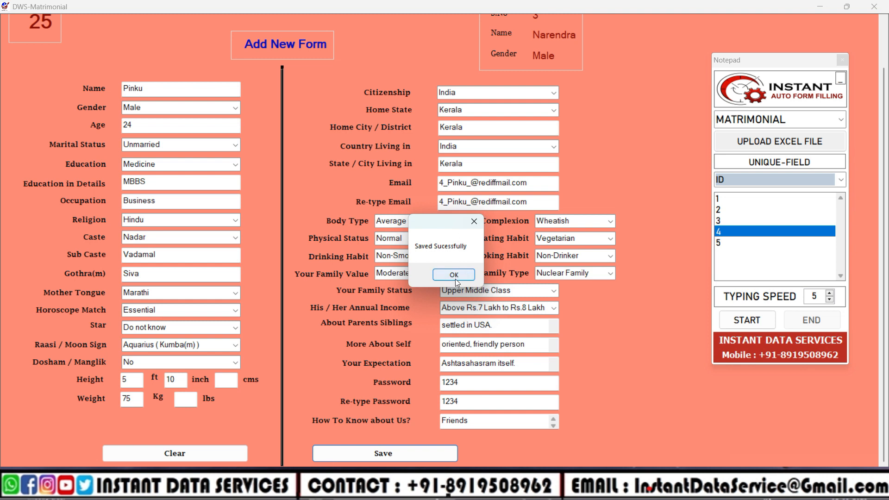
pyautogui.click(452, 275)
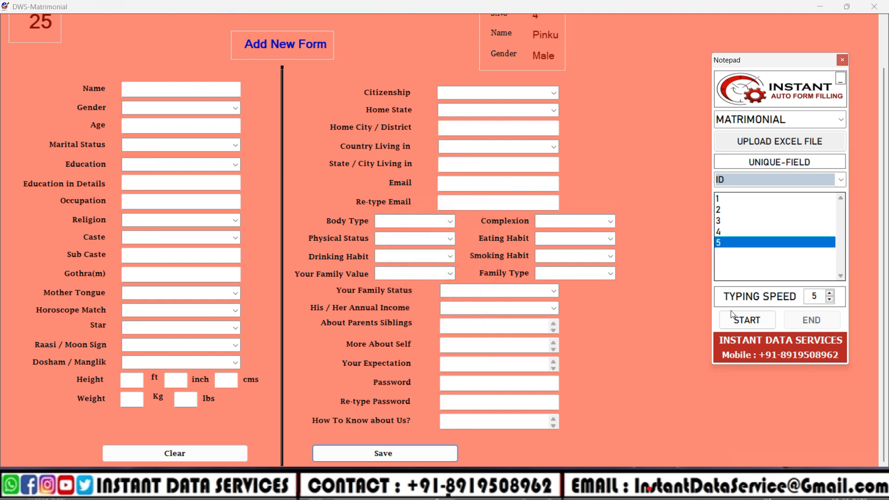
# Auto-type record 5 for Paresh, including his job at a reputable company.
pyautogui.click(746, 320)
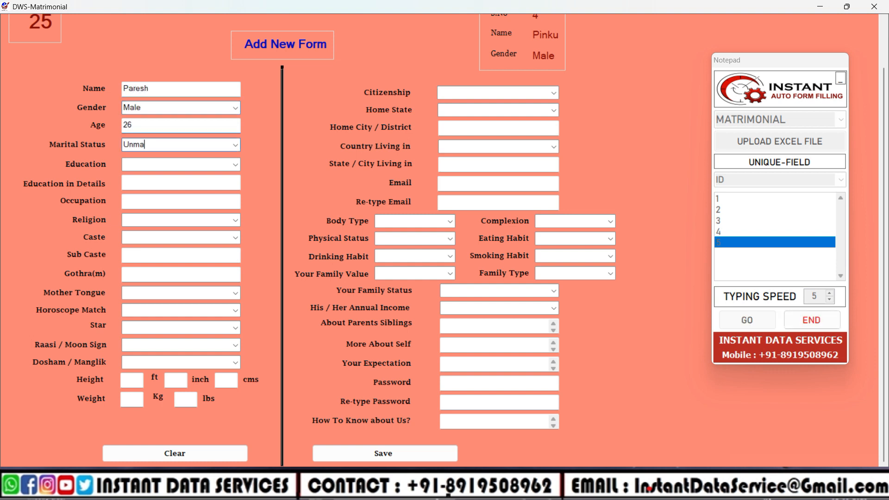
pyautogui.click(746, 319)
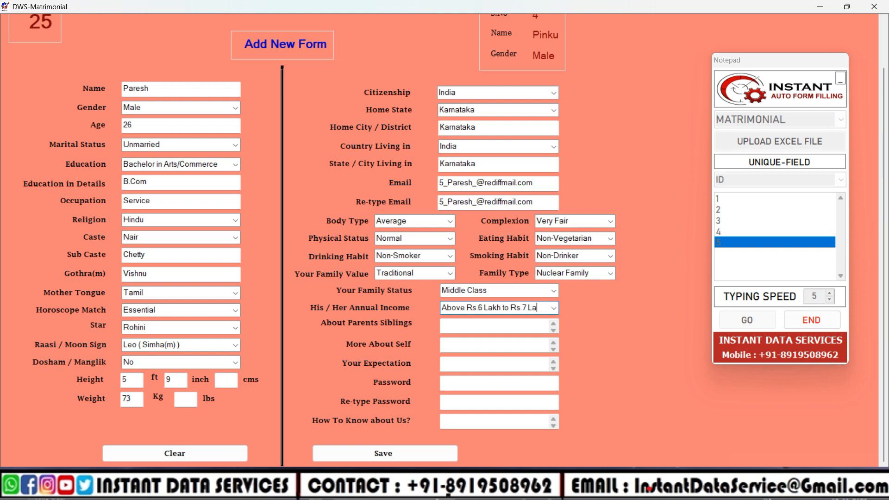
pyautogui.write('year. L')
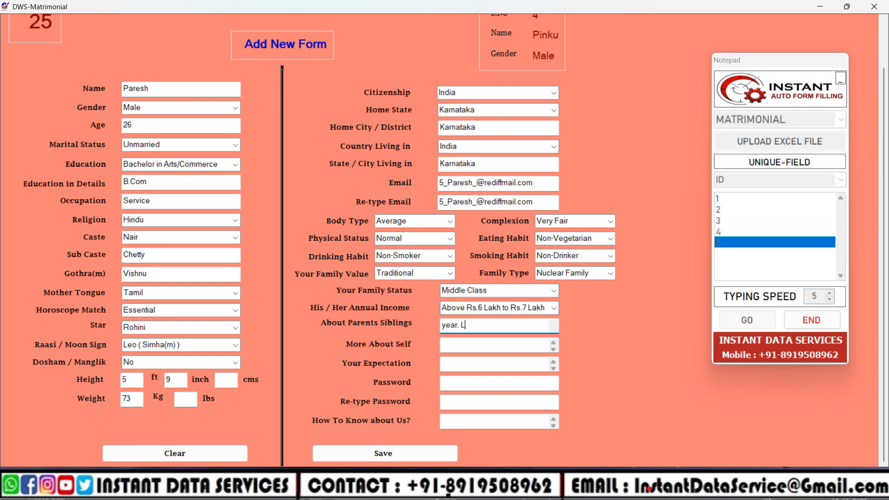
pyautogui.write('I am working in D')
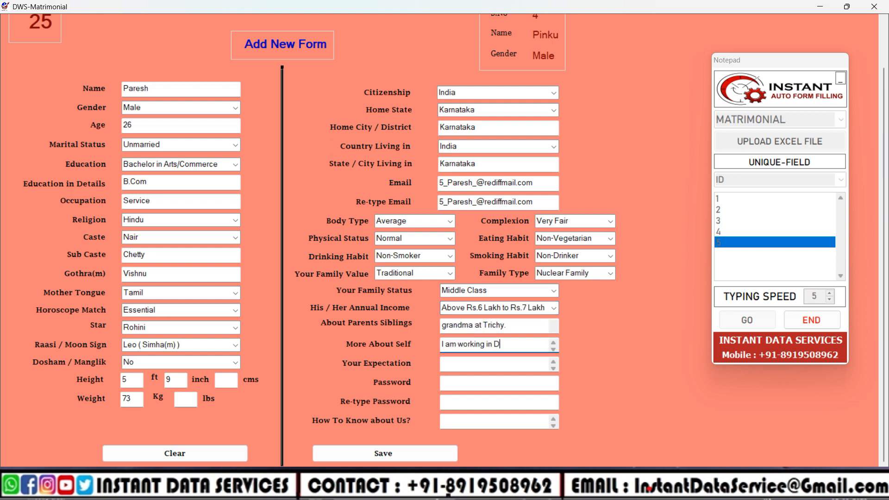
pyautogui.write('reputable company in the')
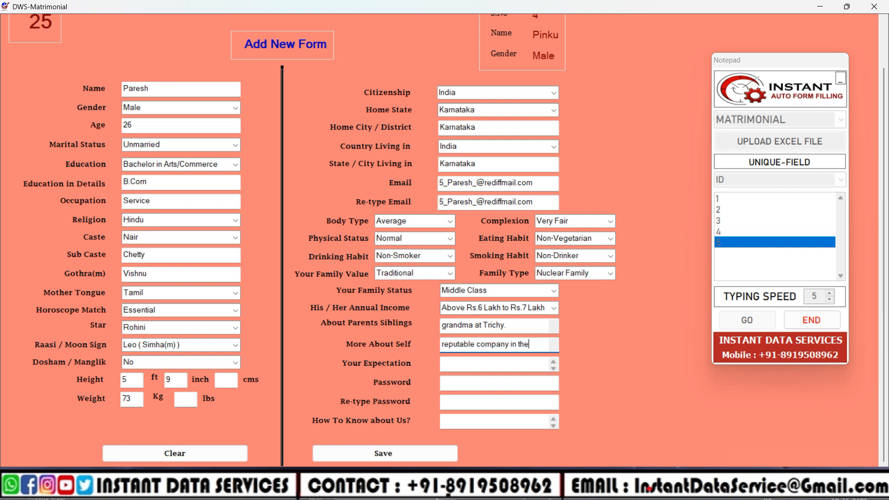
pyautogui.write('chen')
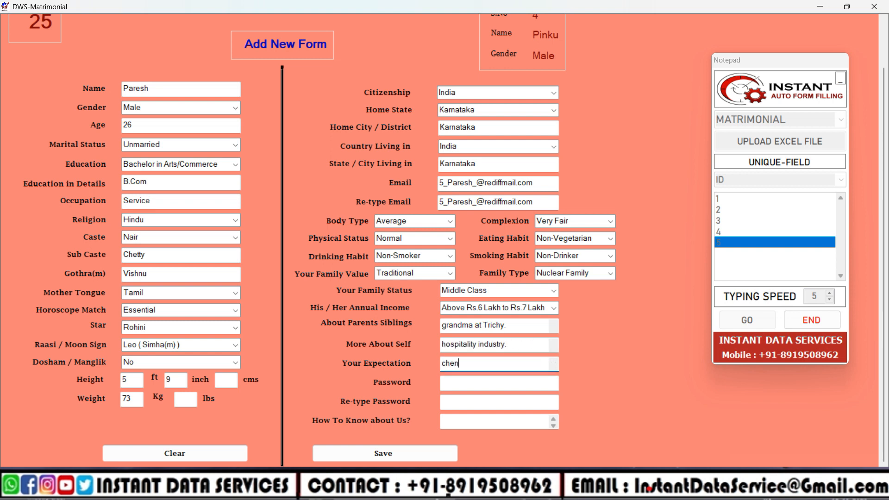
pyautogui.write('Friends')
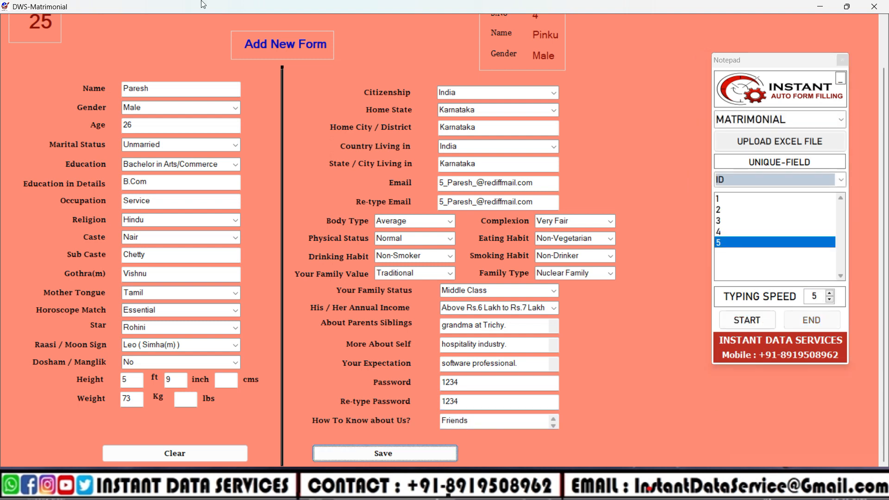
# Save Paresh's record and show the View Record list of saved entries.
pyautogui.click(385, 452)
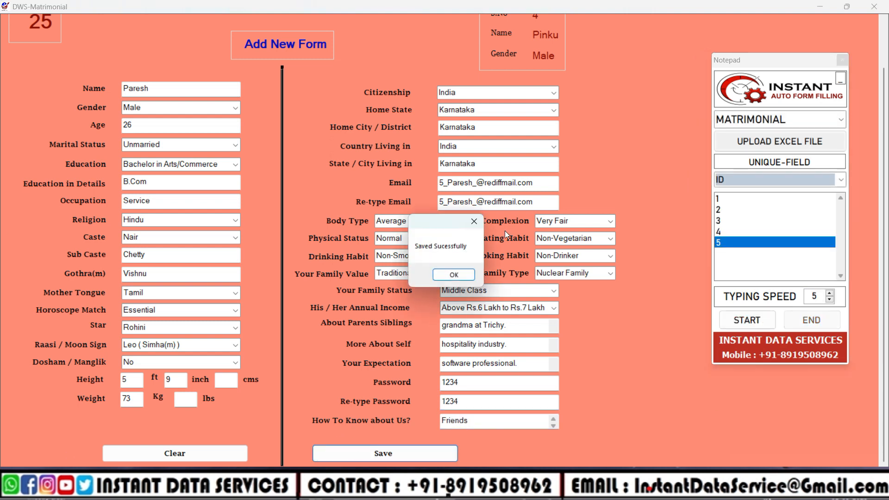
pyautogui.click(453, 274)
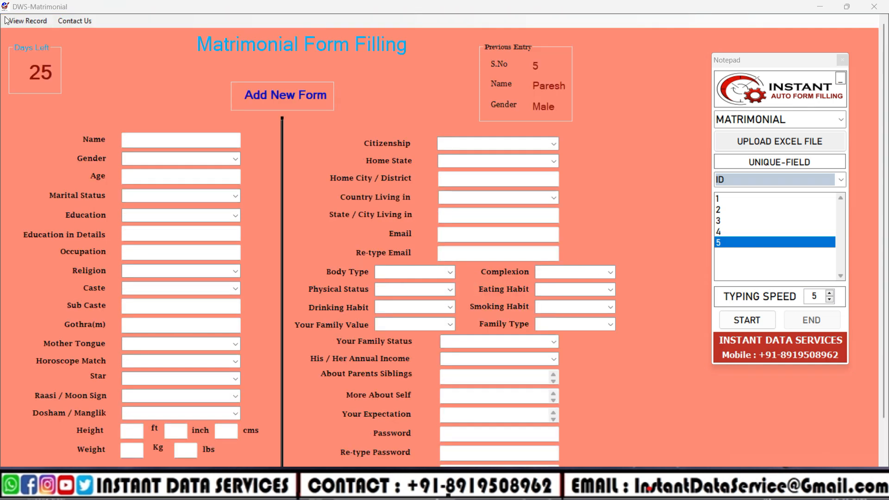
pyautogui.click(27, 21)
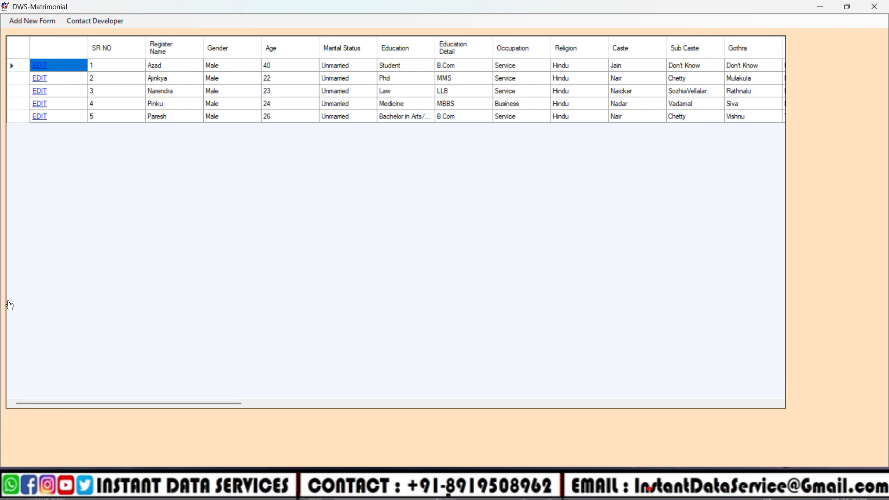
# Scroll the View Record grid right to reveal the remaining fields through How To Know.
pyautogui.hscroll(3)
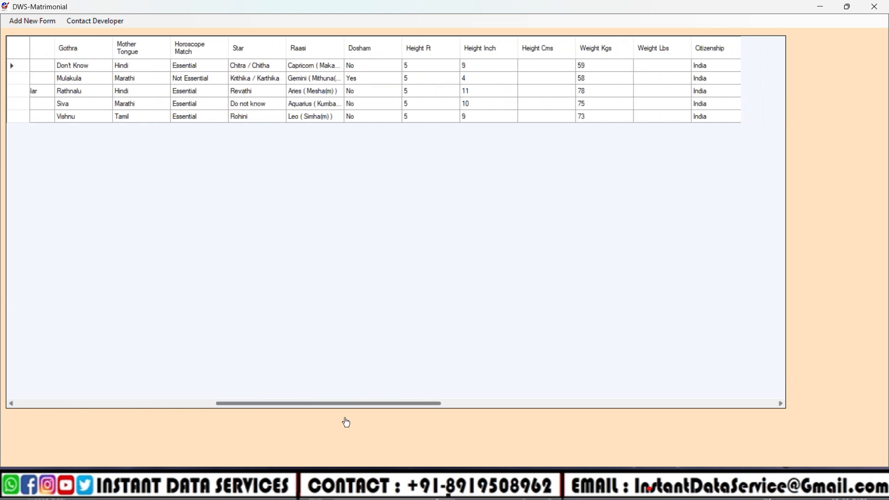
pyautogui.hscroll(3)
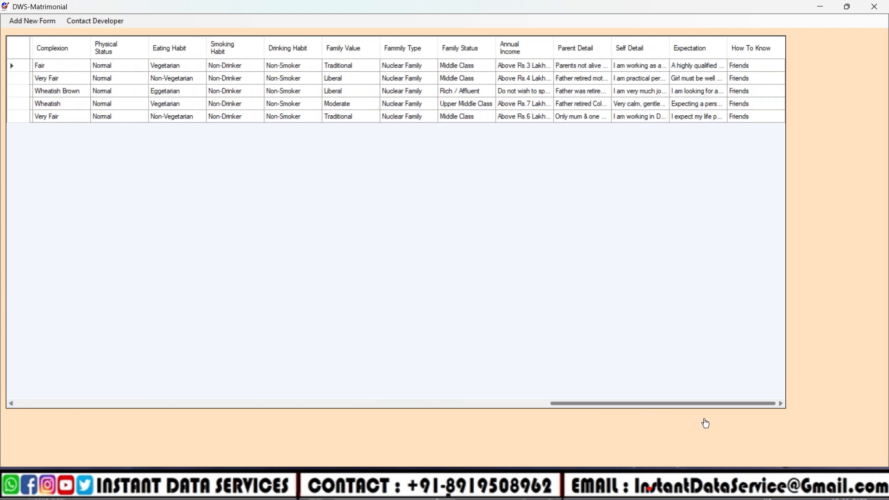